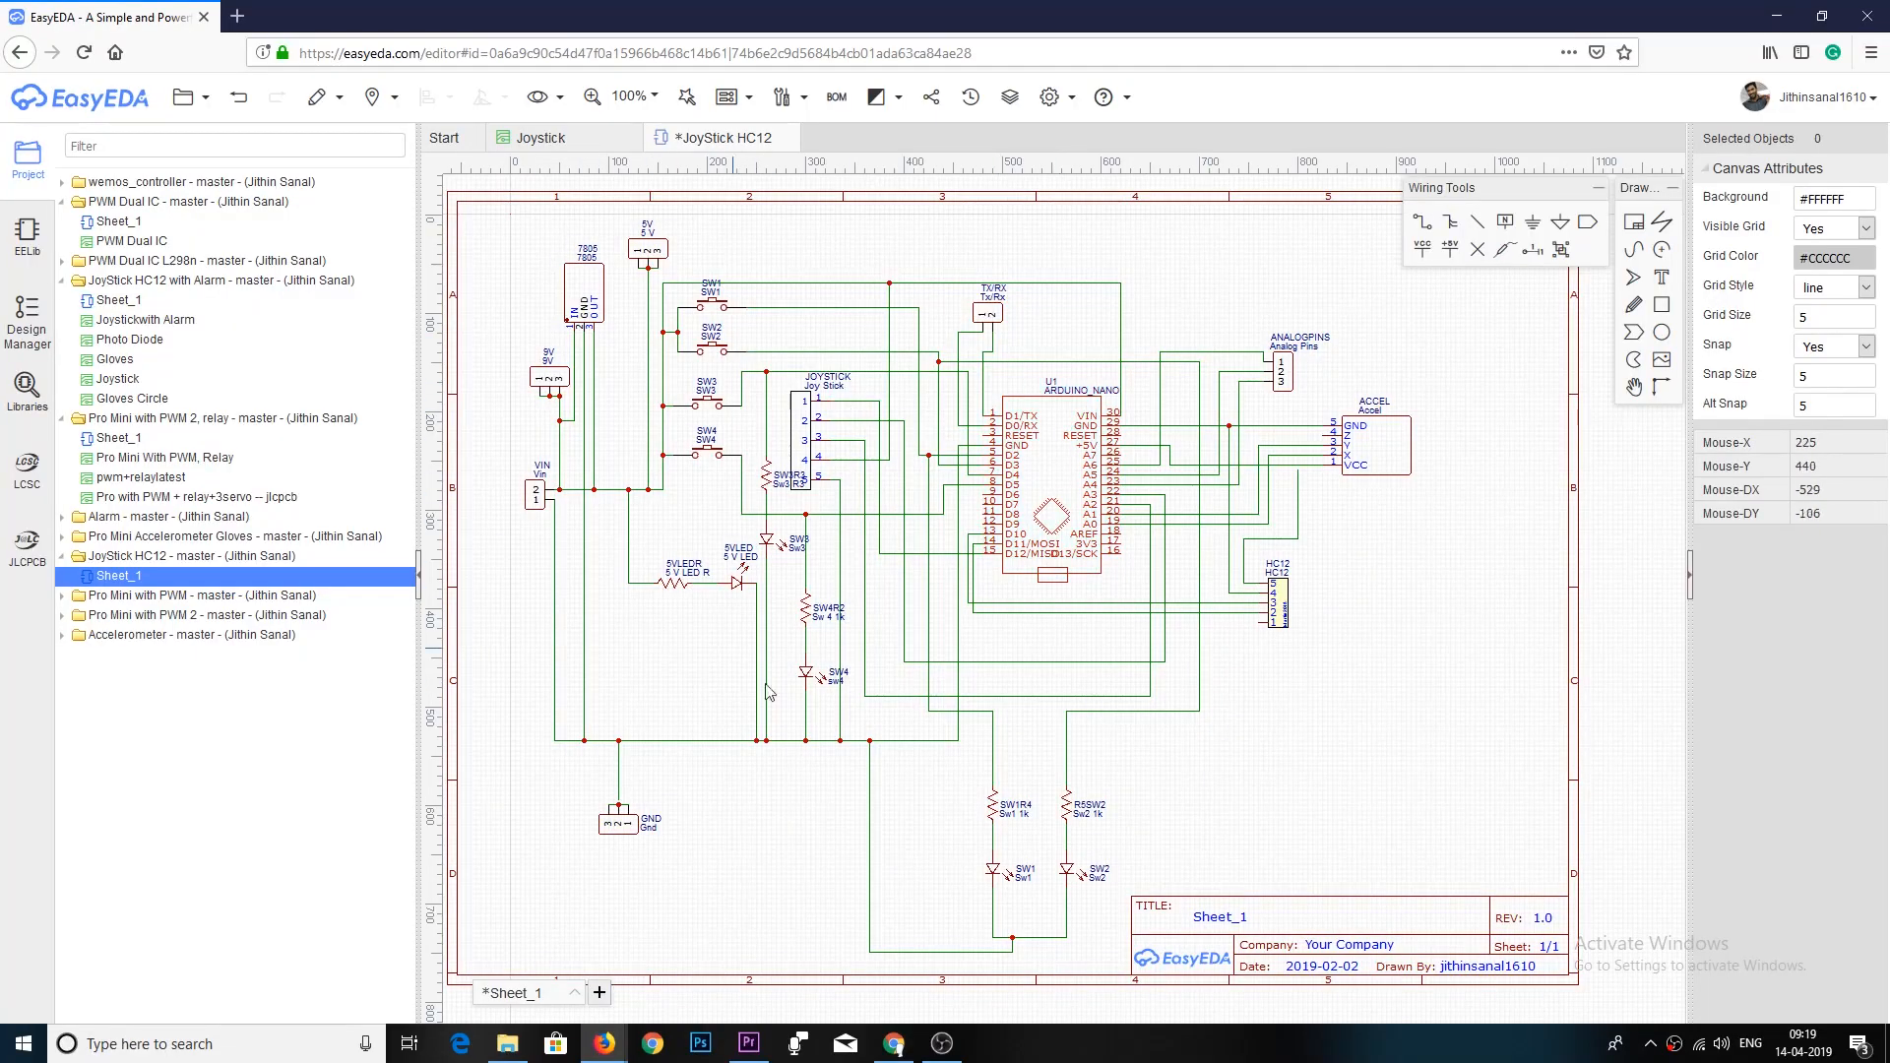
mouse_move(1133, 711)
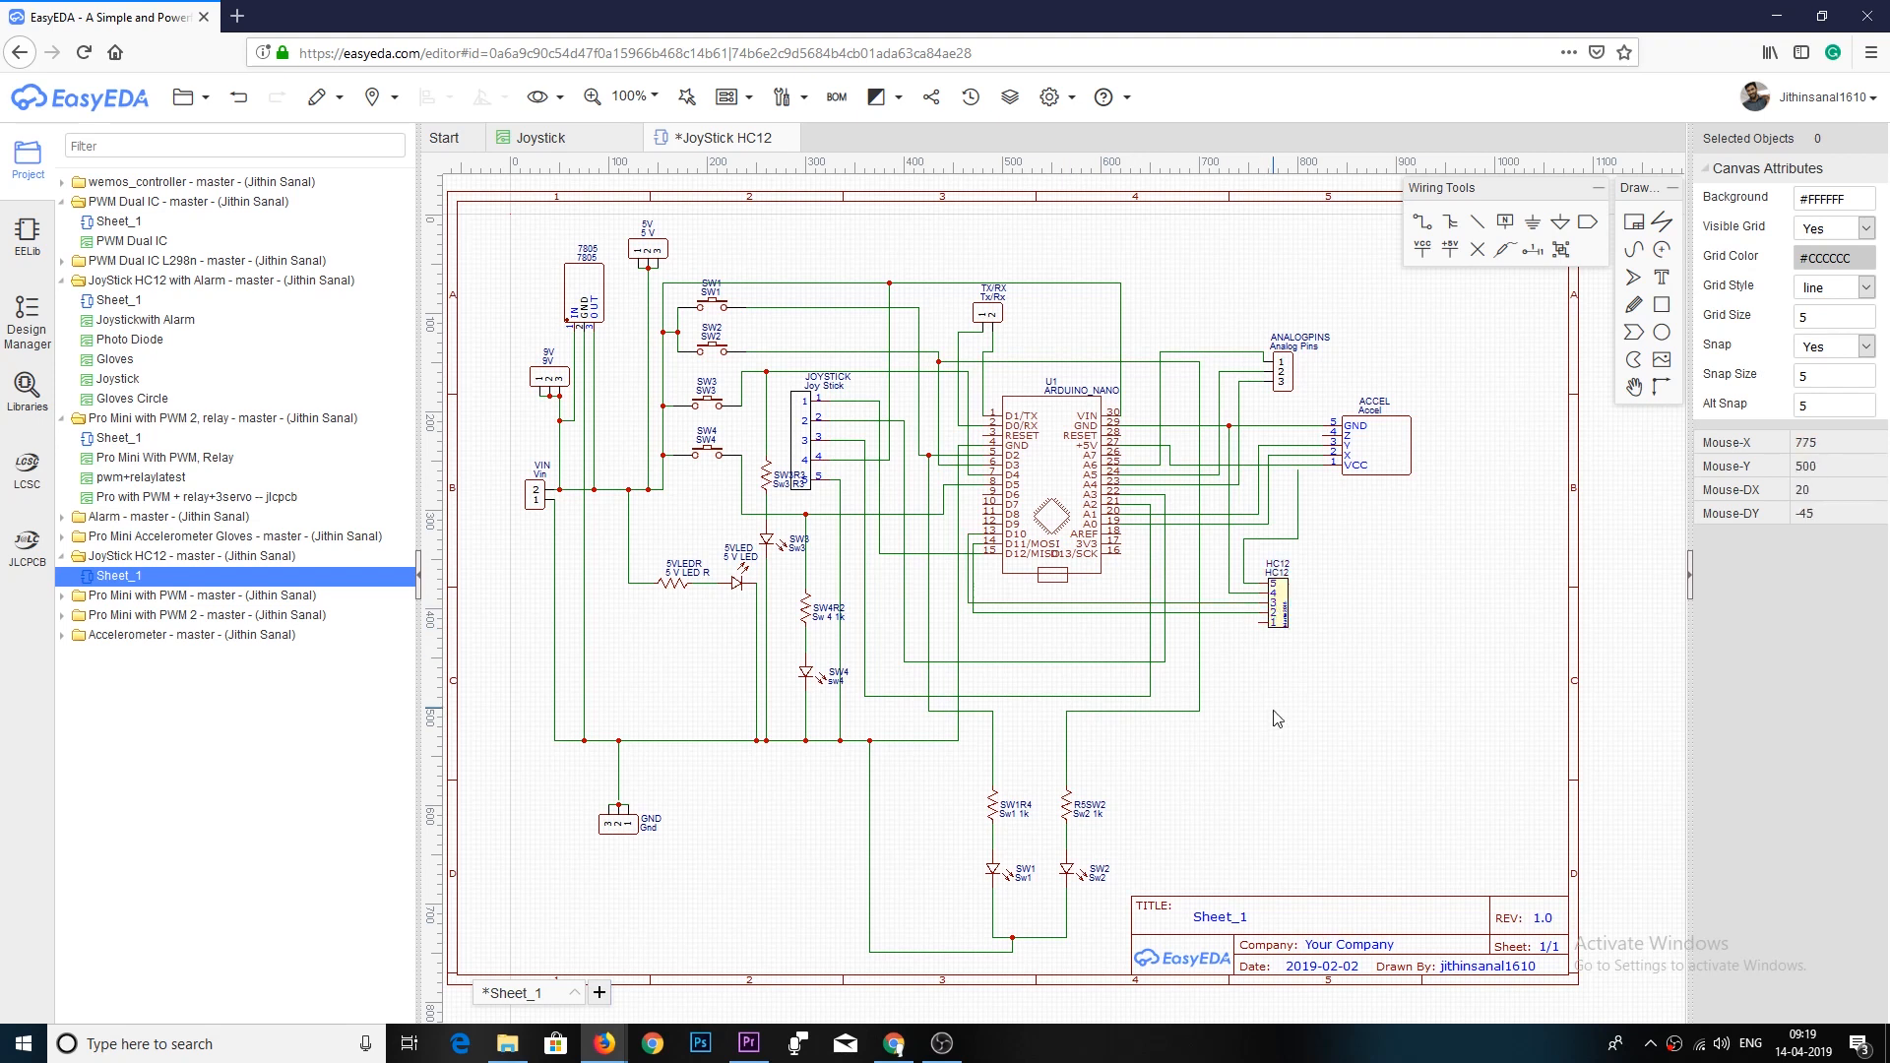
mouse_move(1081, 661)
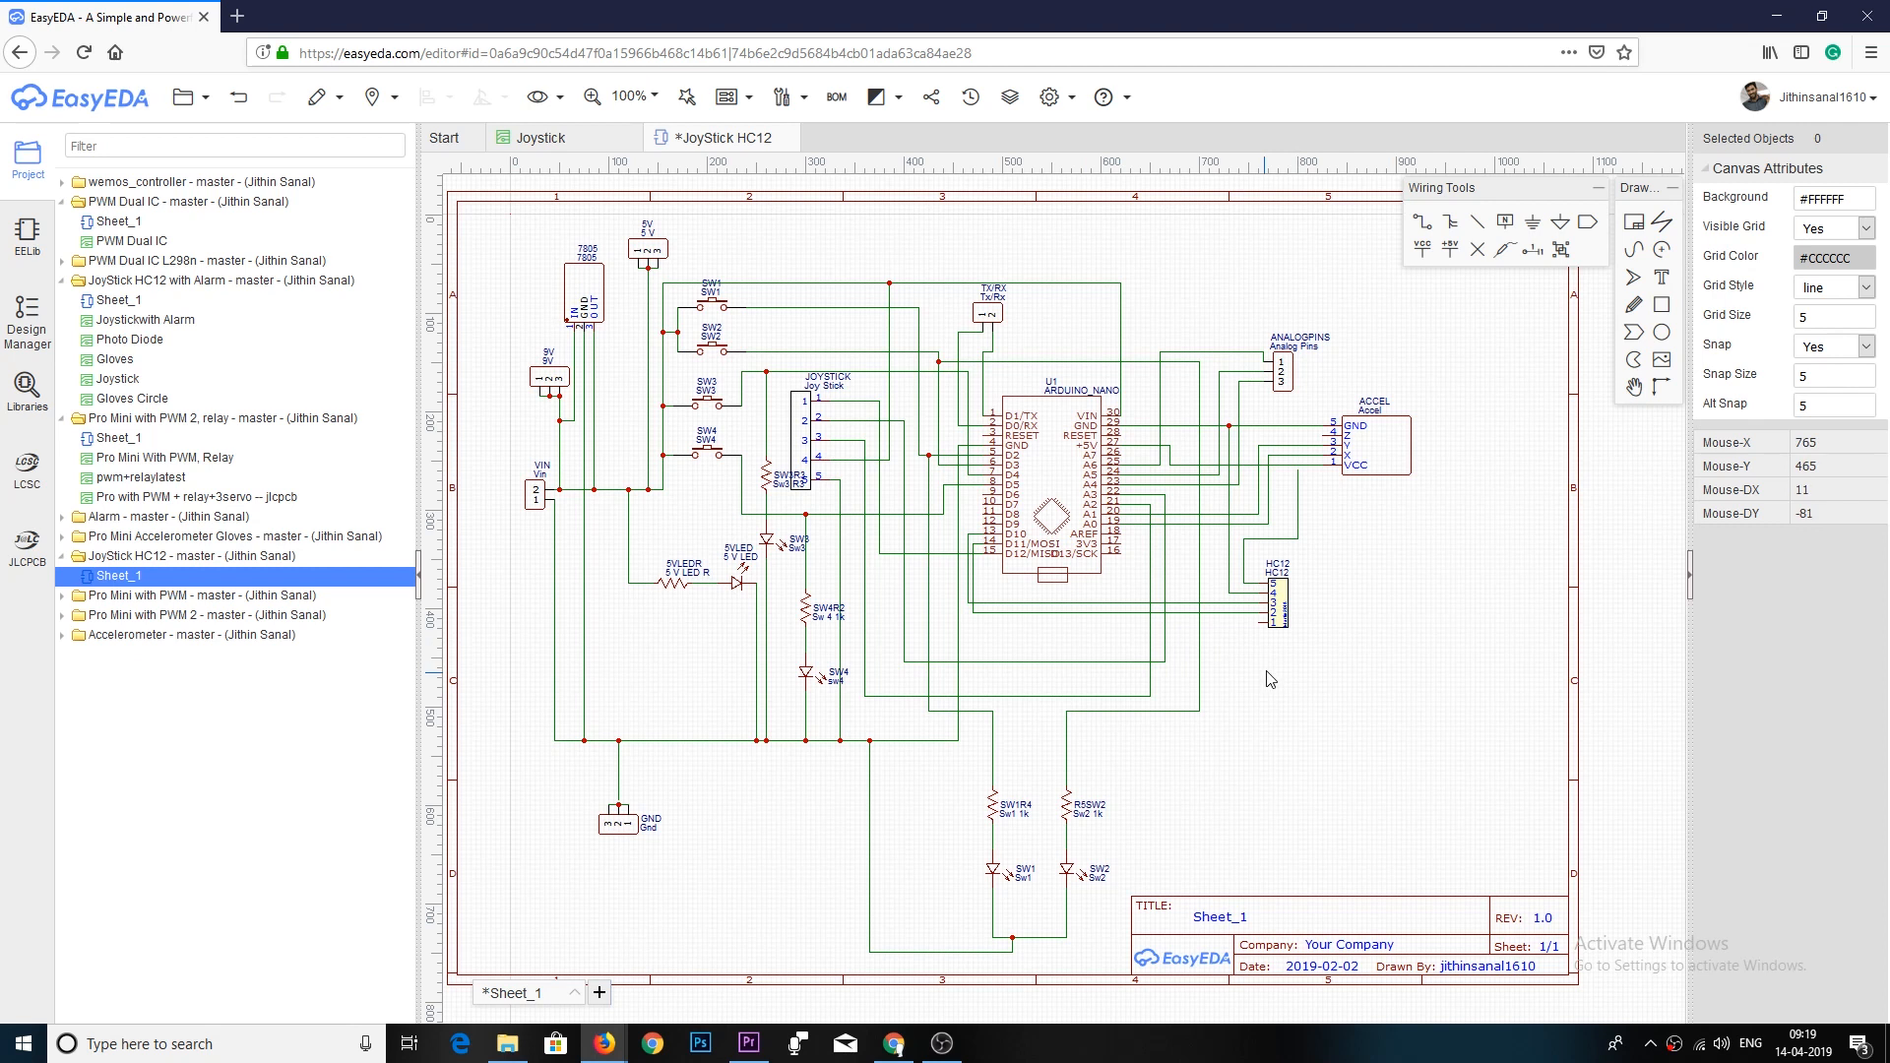
mouse_move(1268, 679)
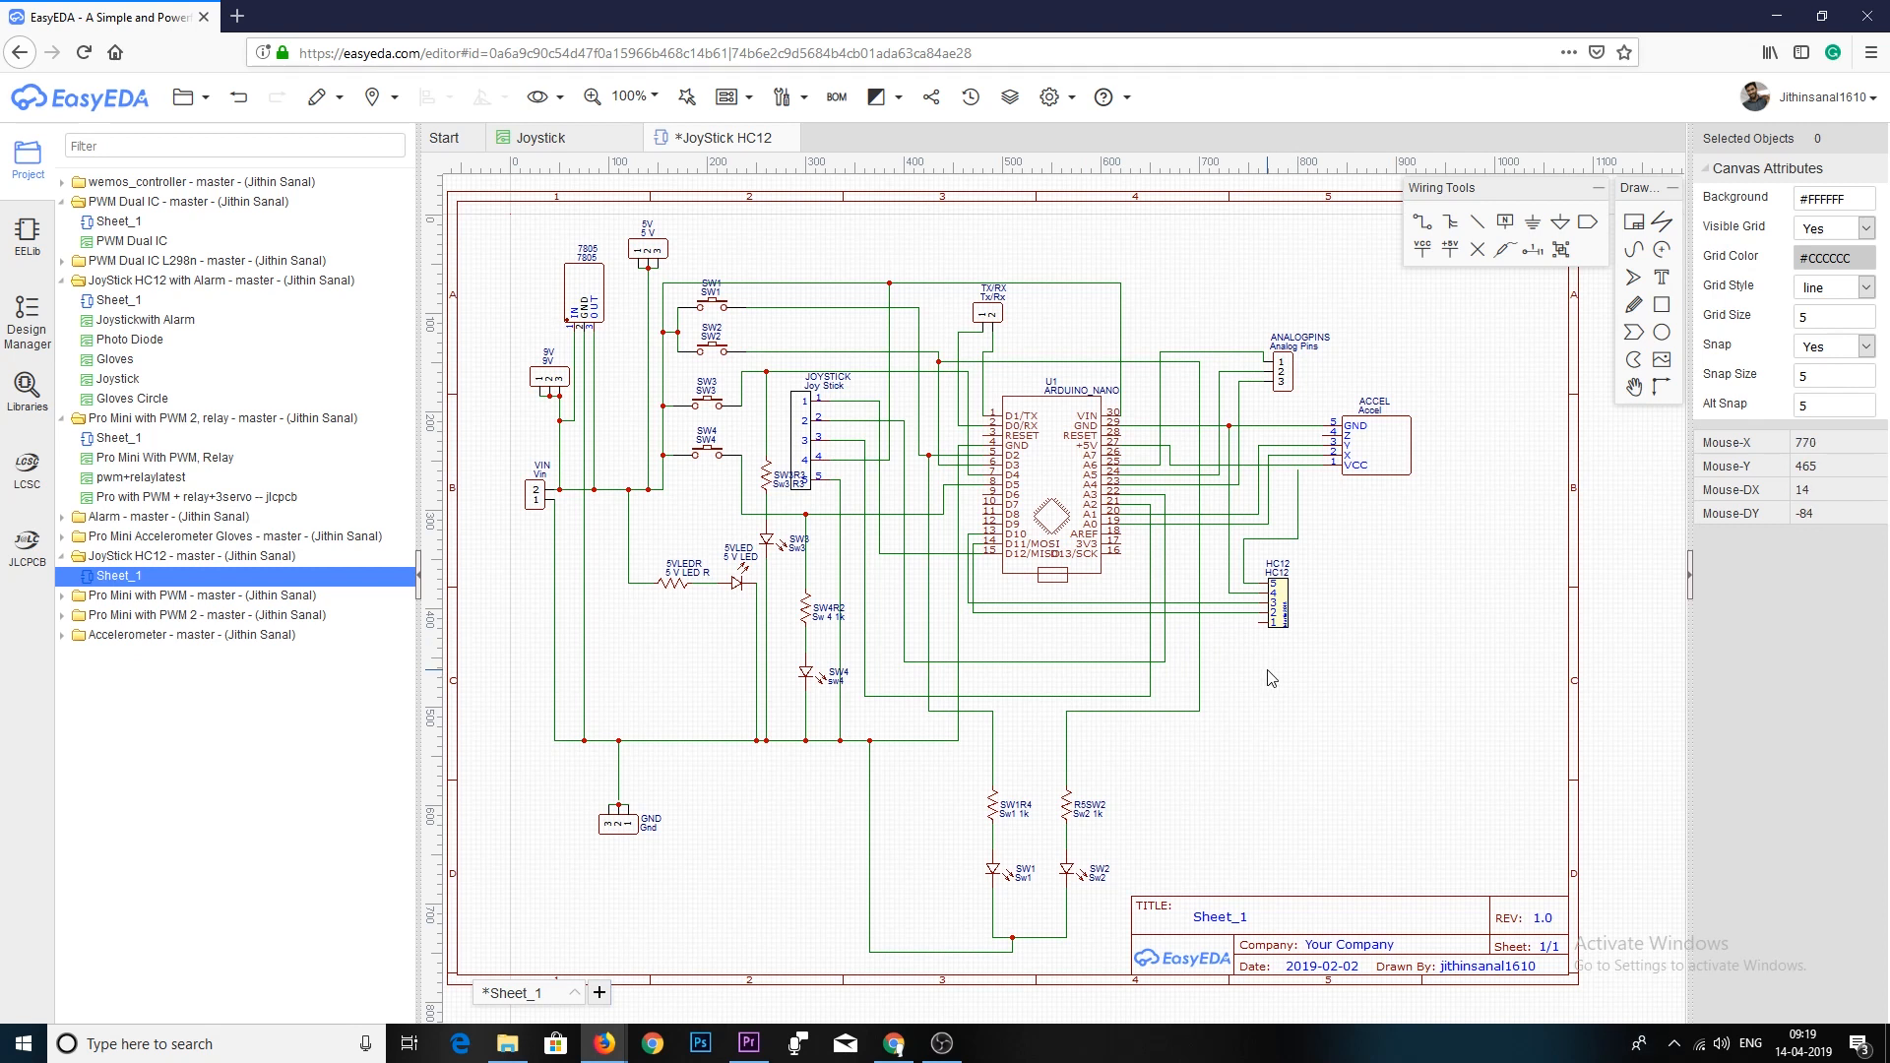
mouse_move(1221, 681)
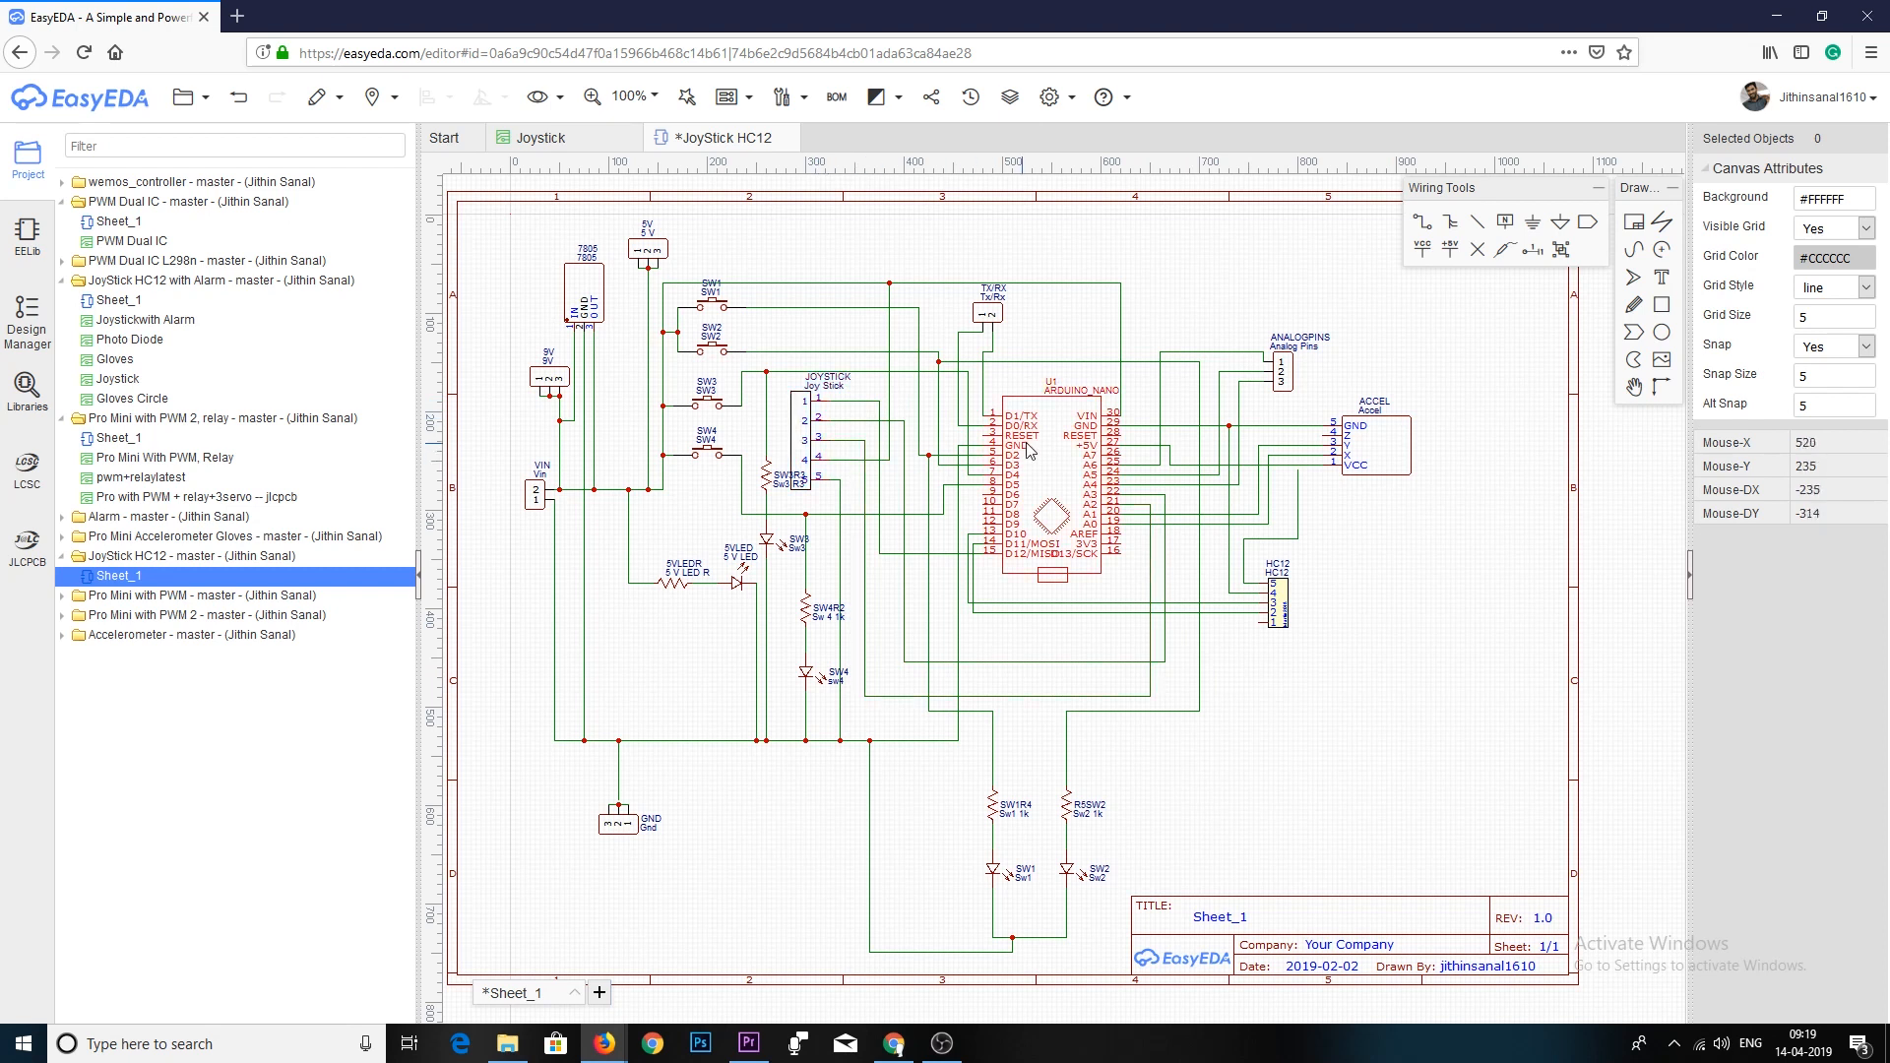
- Inspect the 7805 regulator's attributes, then bring up the dual-layer PCB layout with top and bottom tracks
click(585, 296)
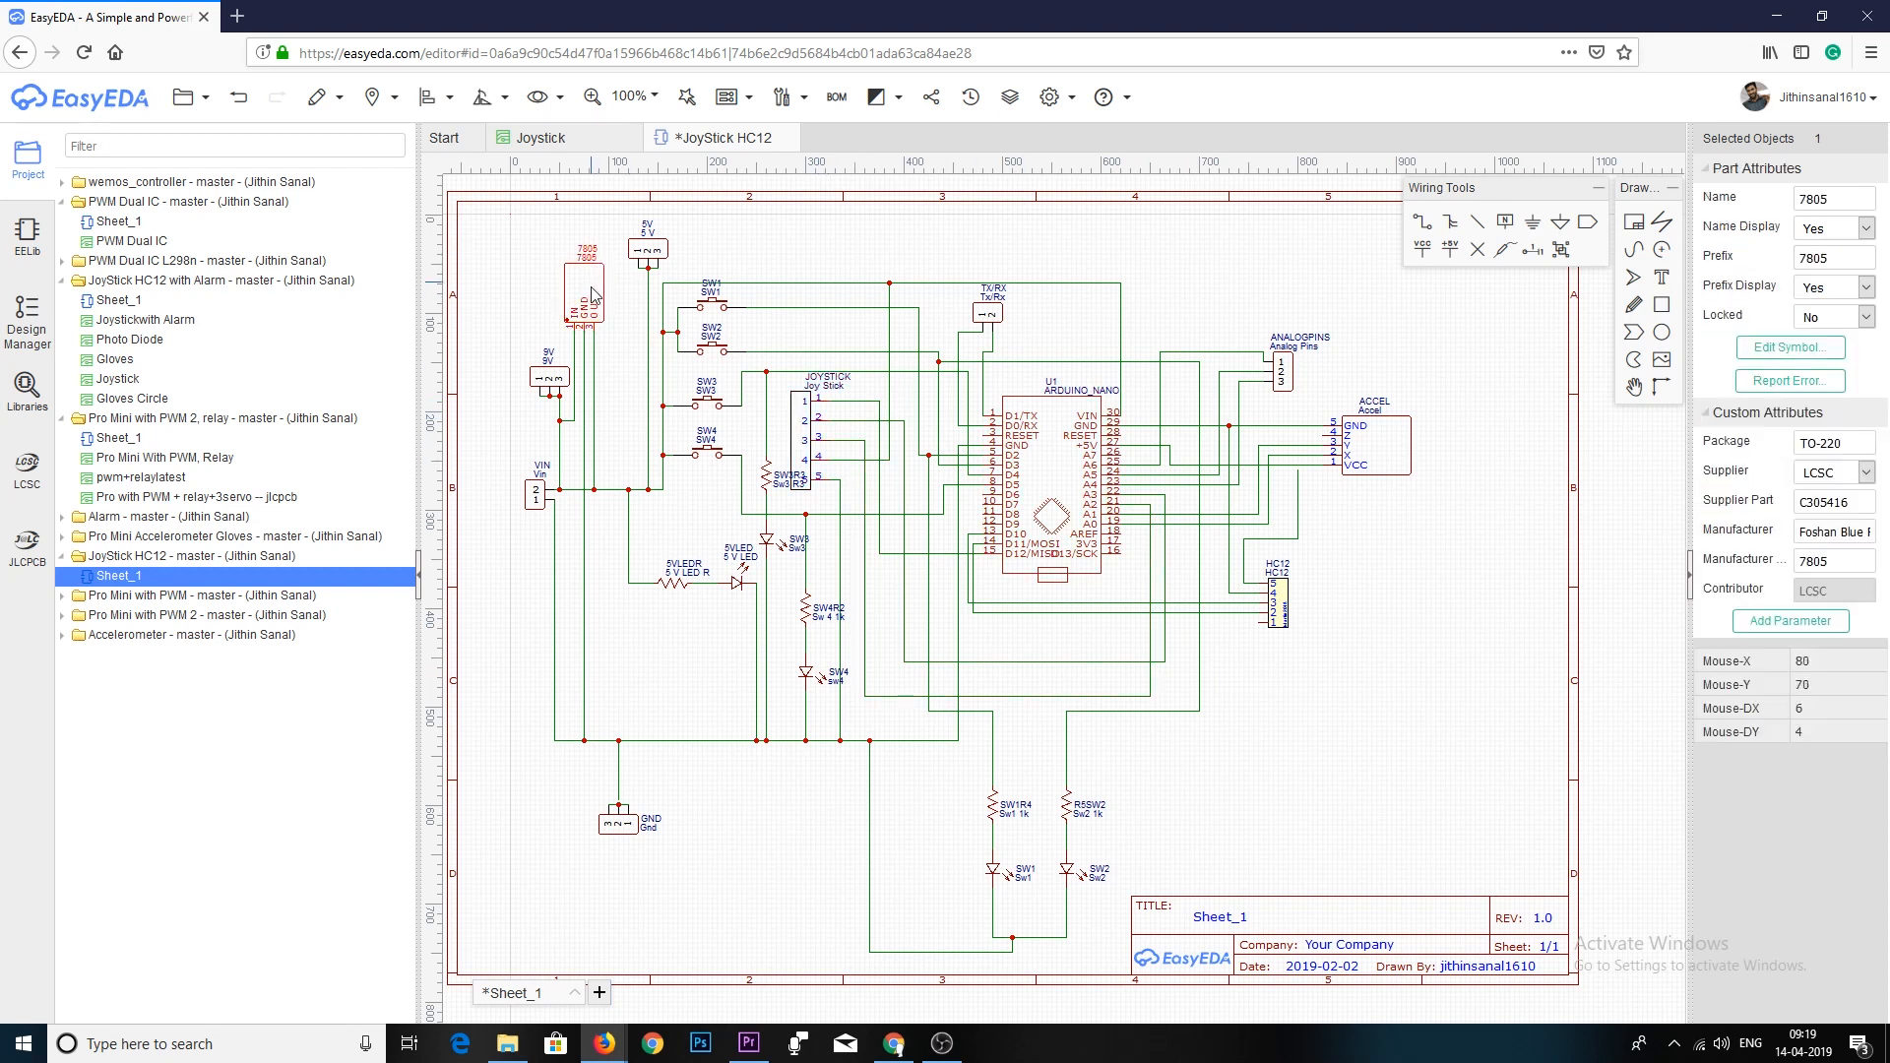
mouse_move(633, 319)
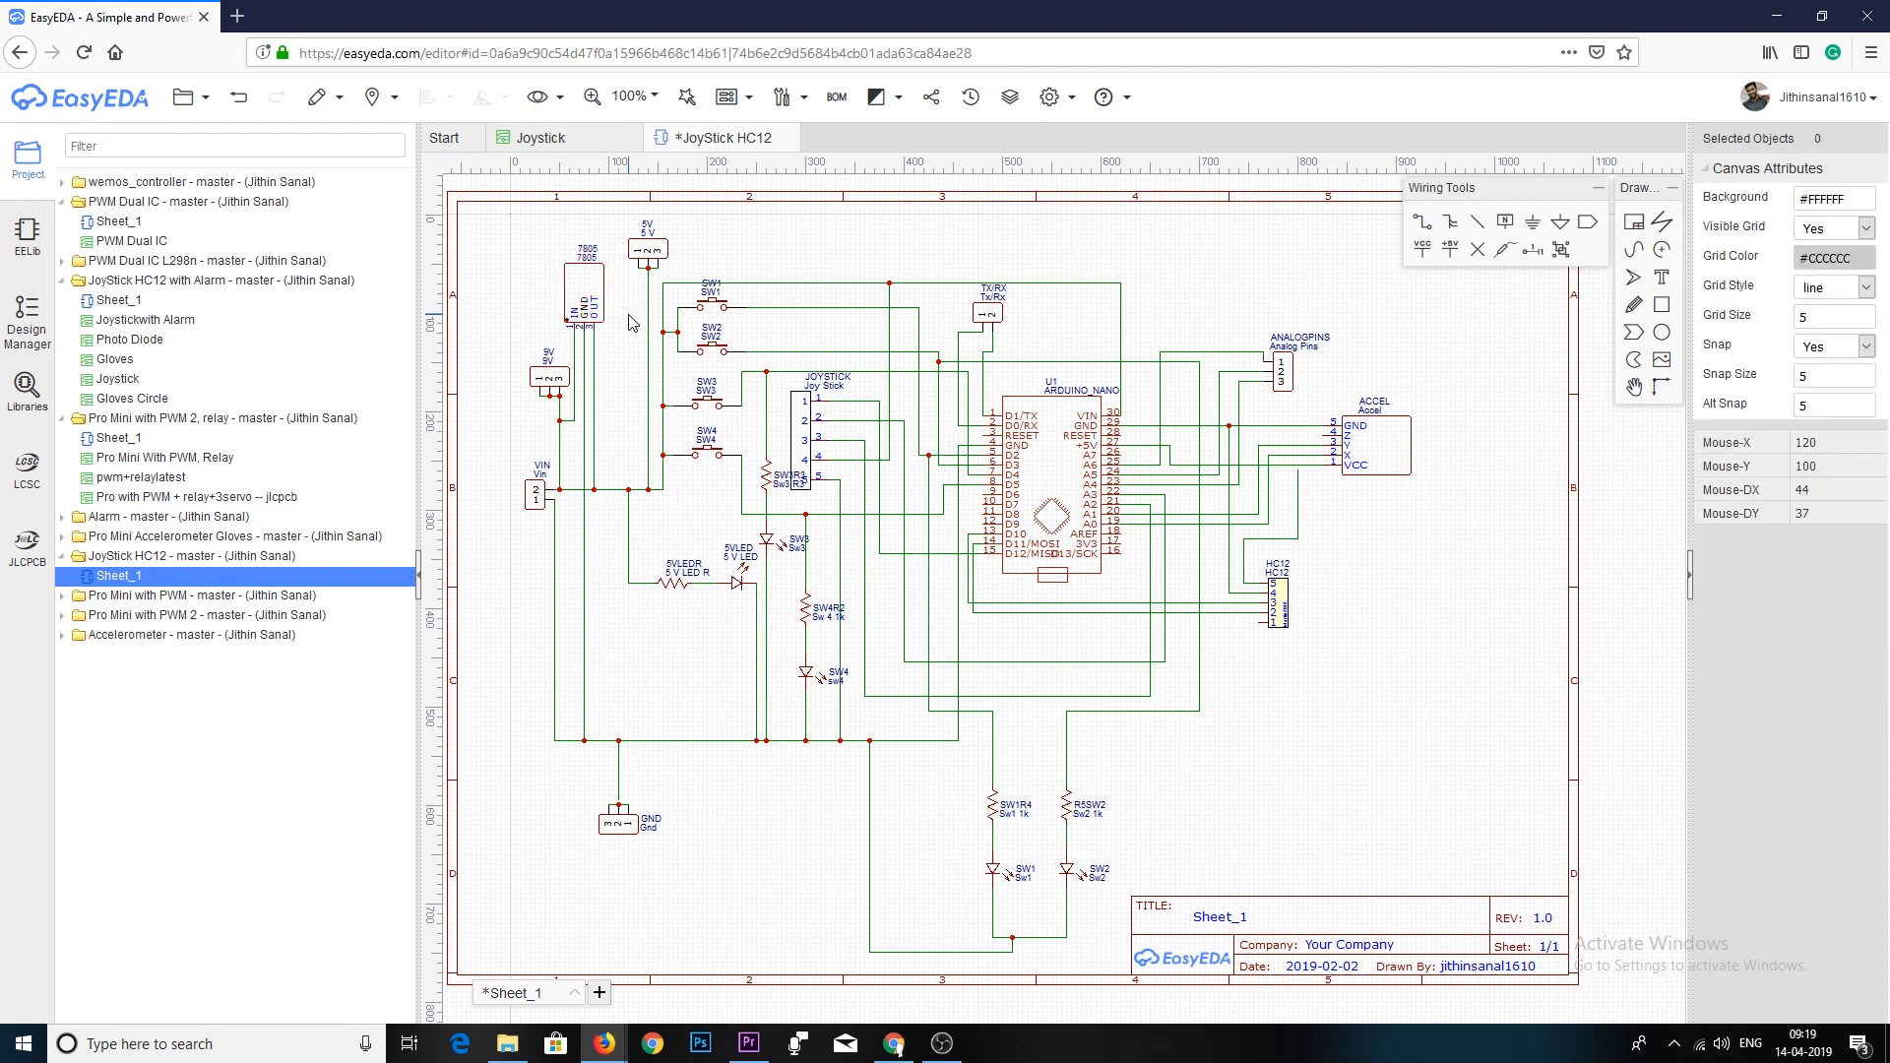
click(1013, 425)
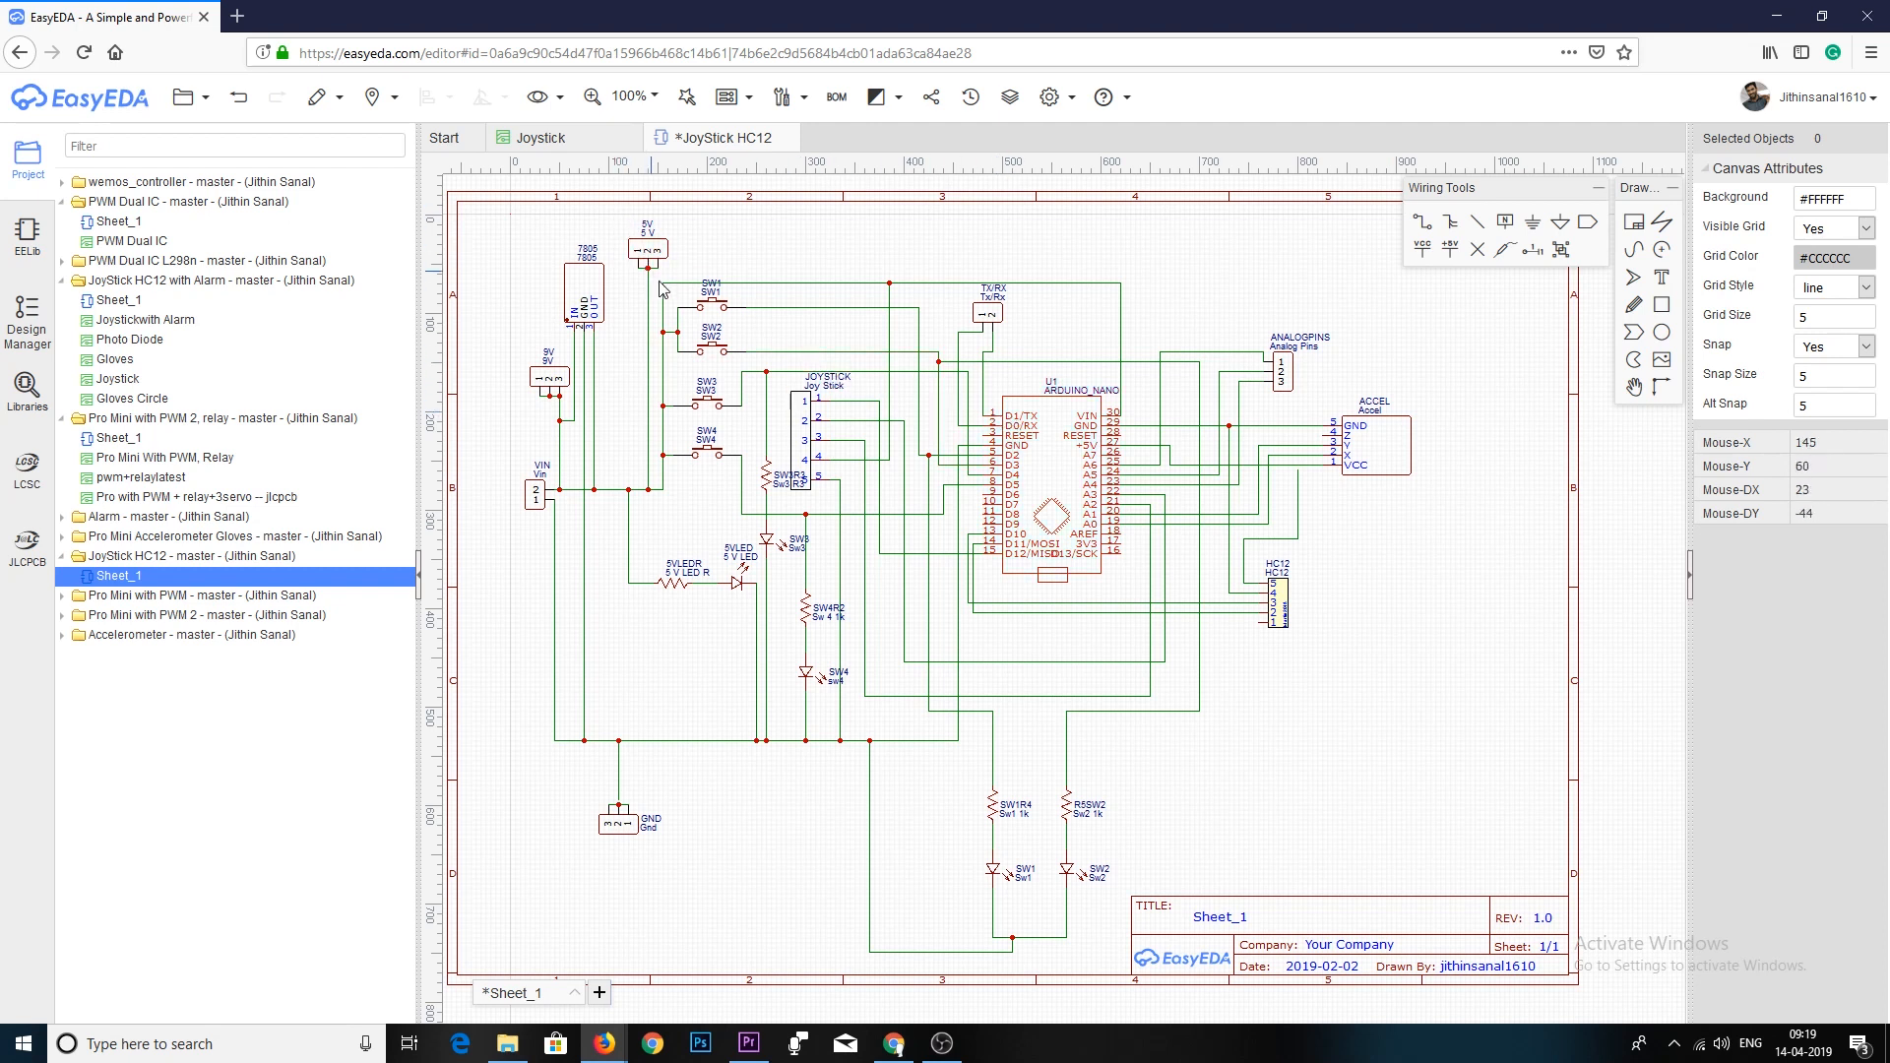
mouse_move(793, 677)
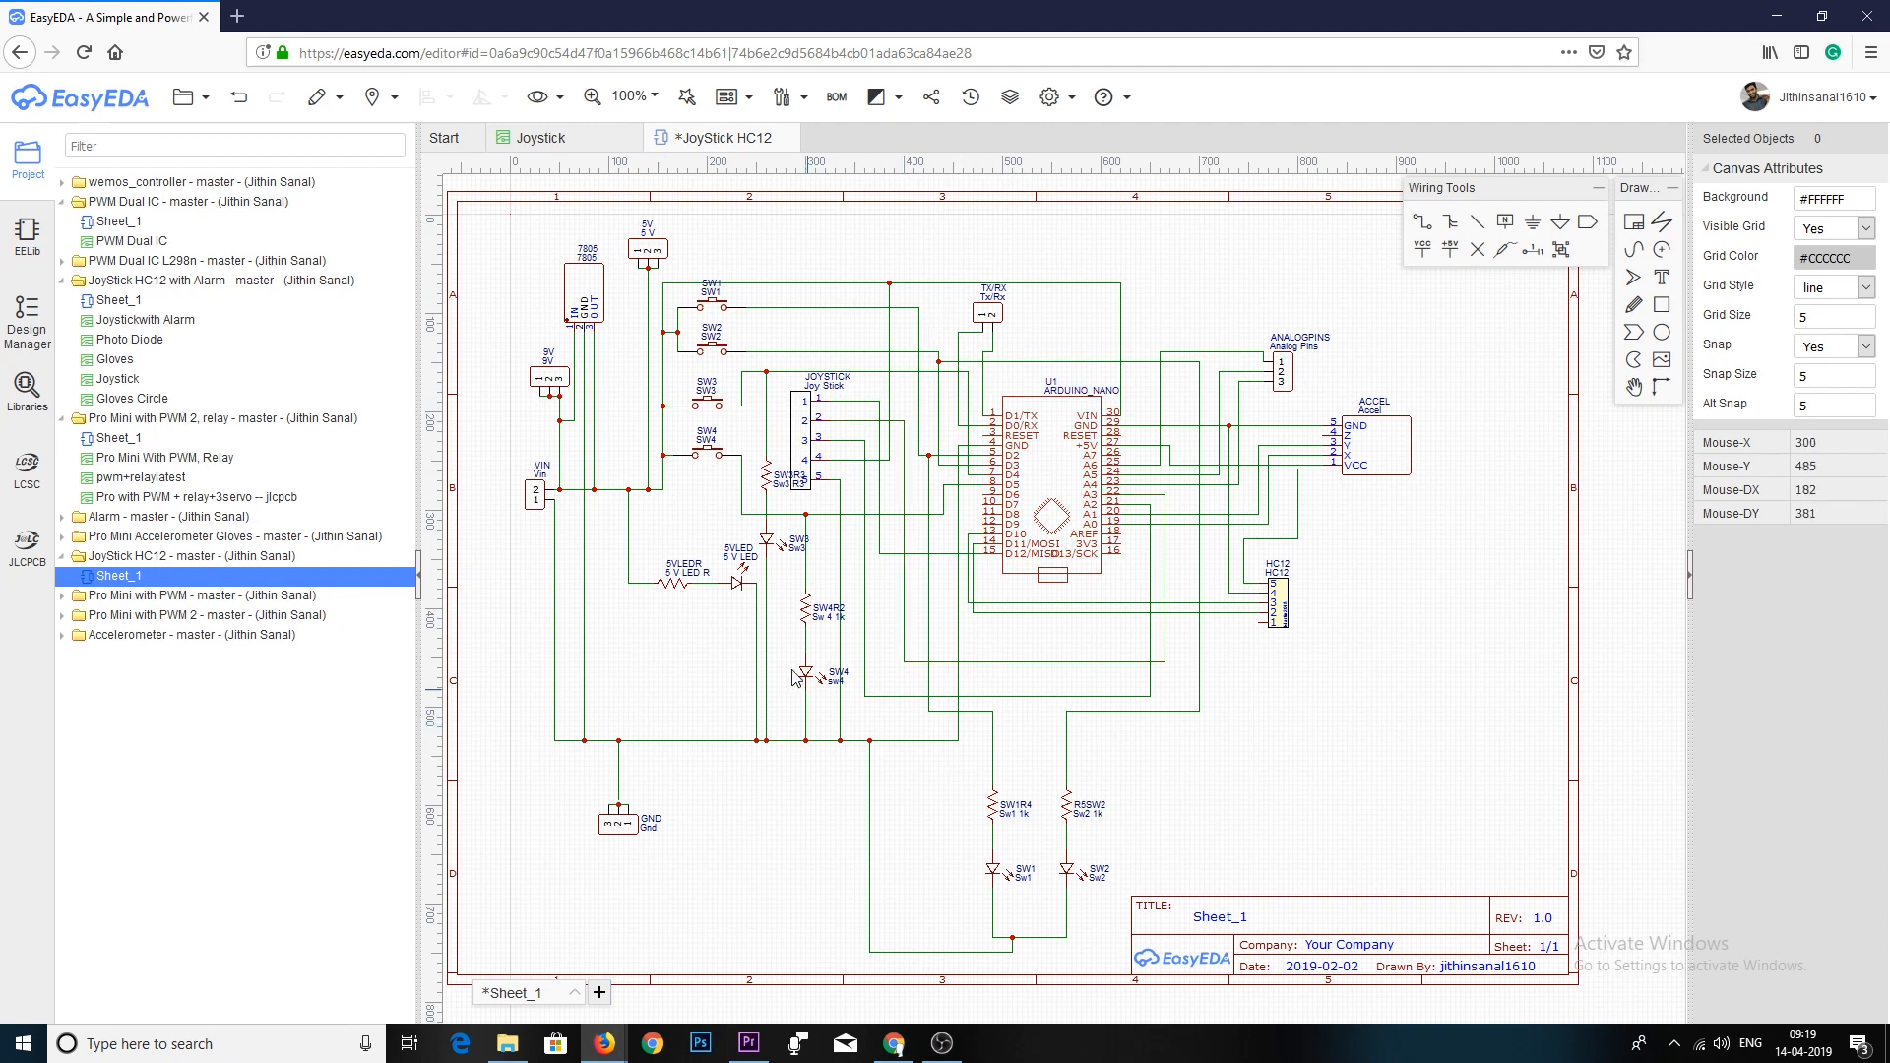
mouse_move(965, 672)
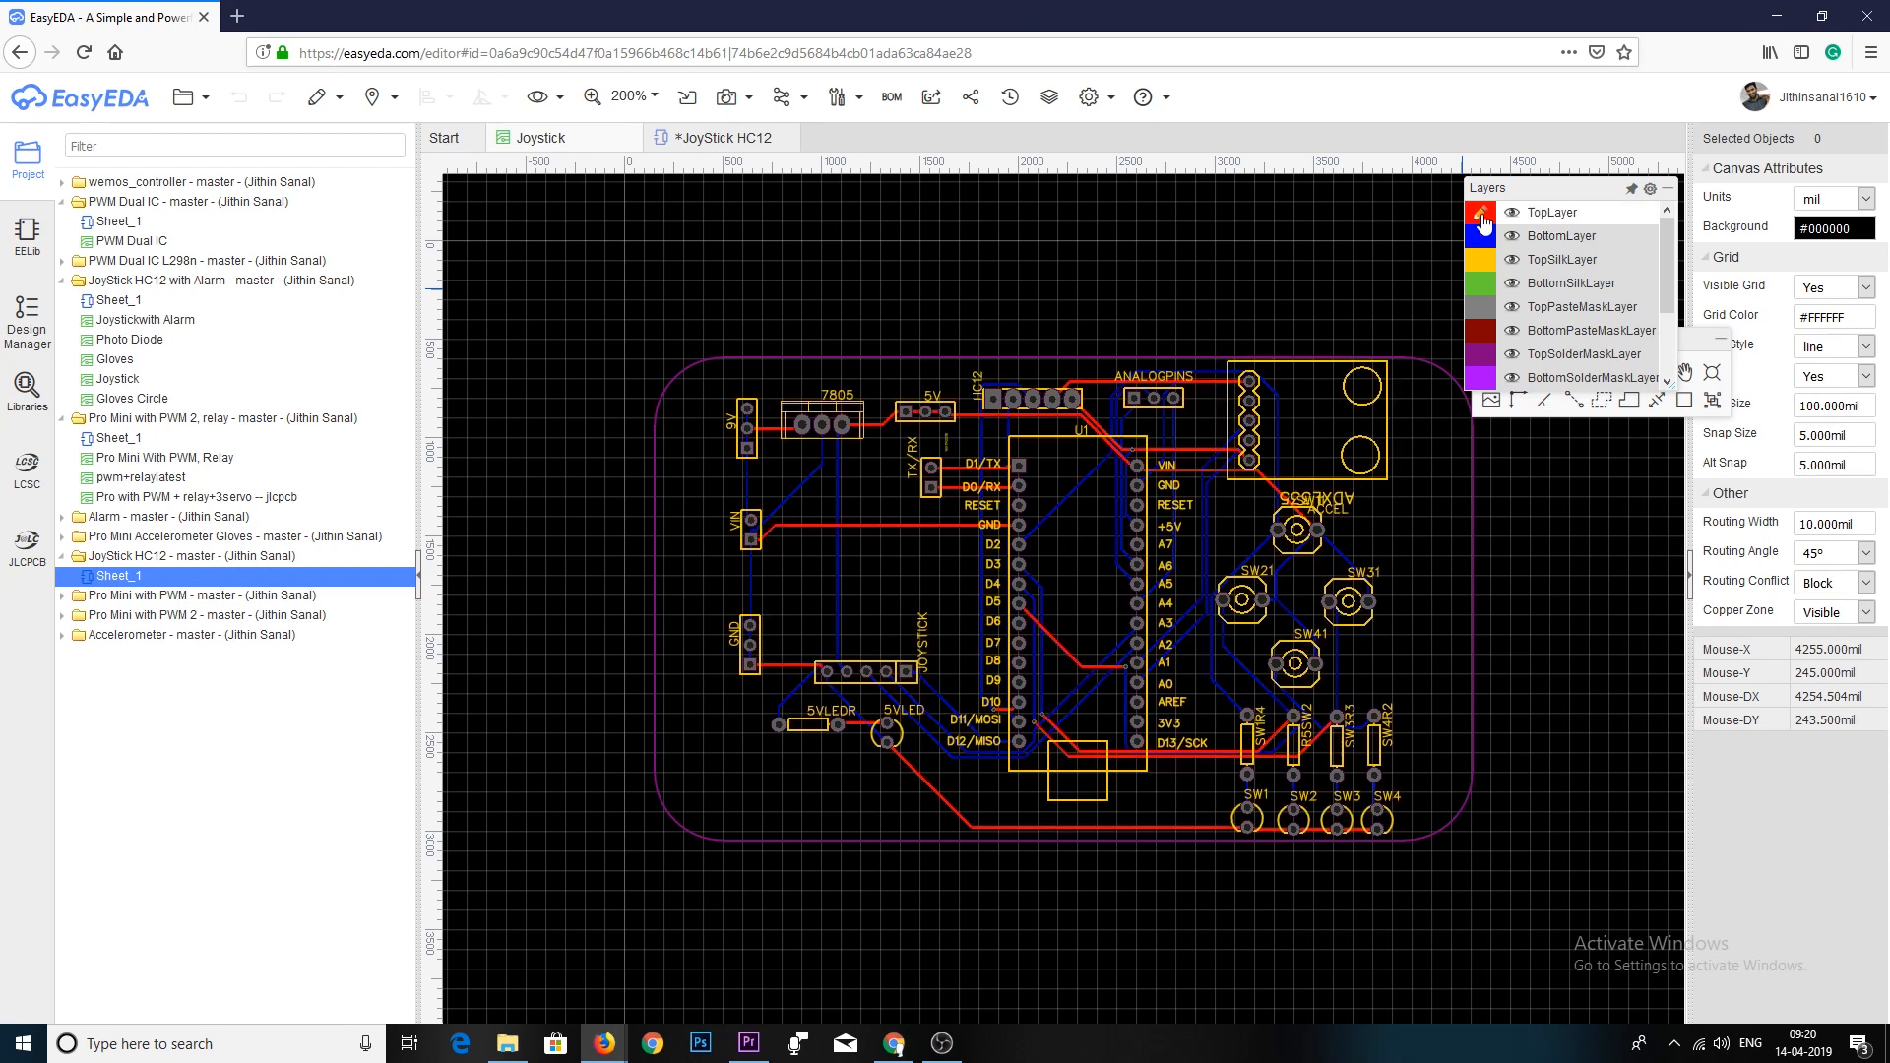
click(1560, 235)
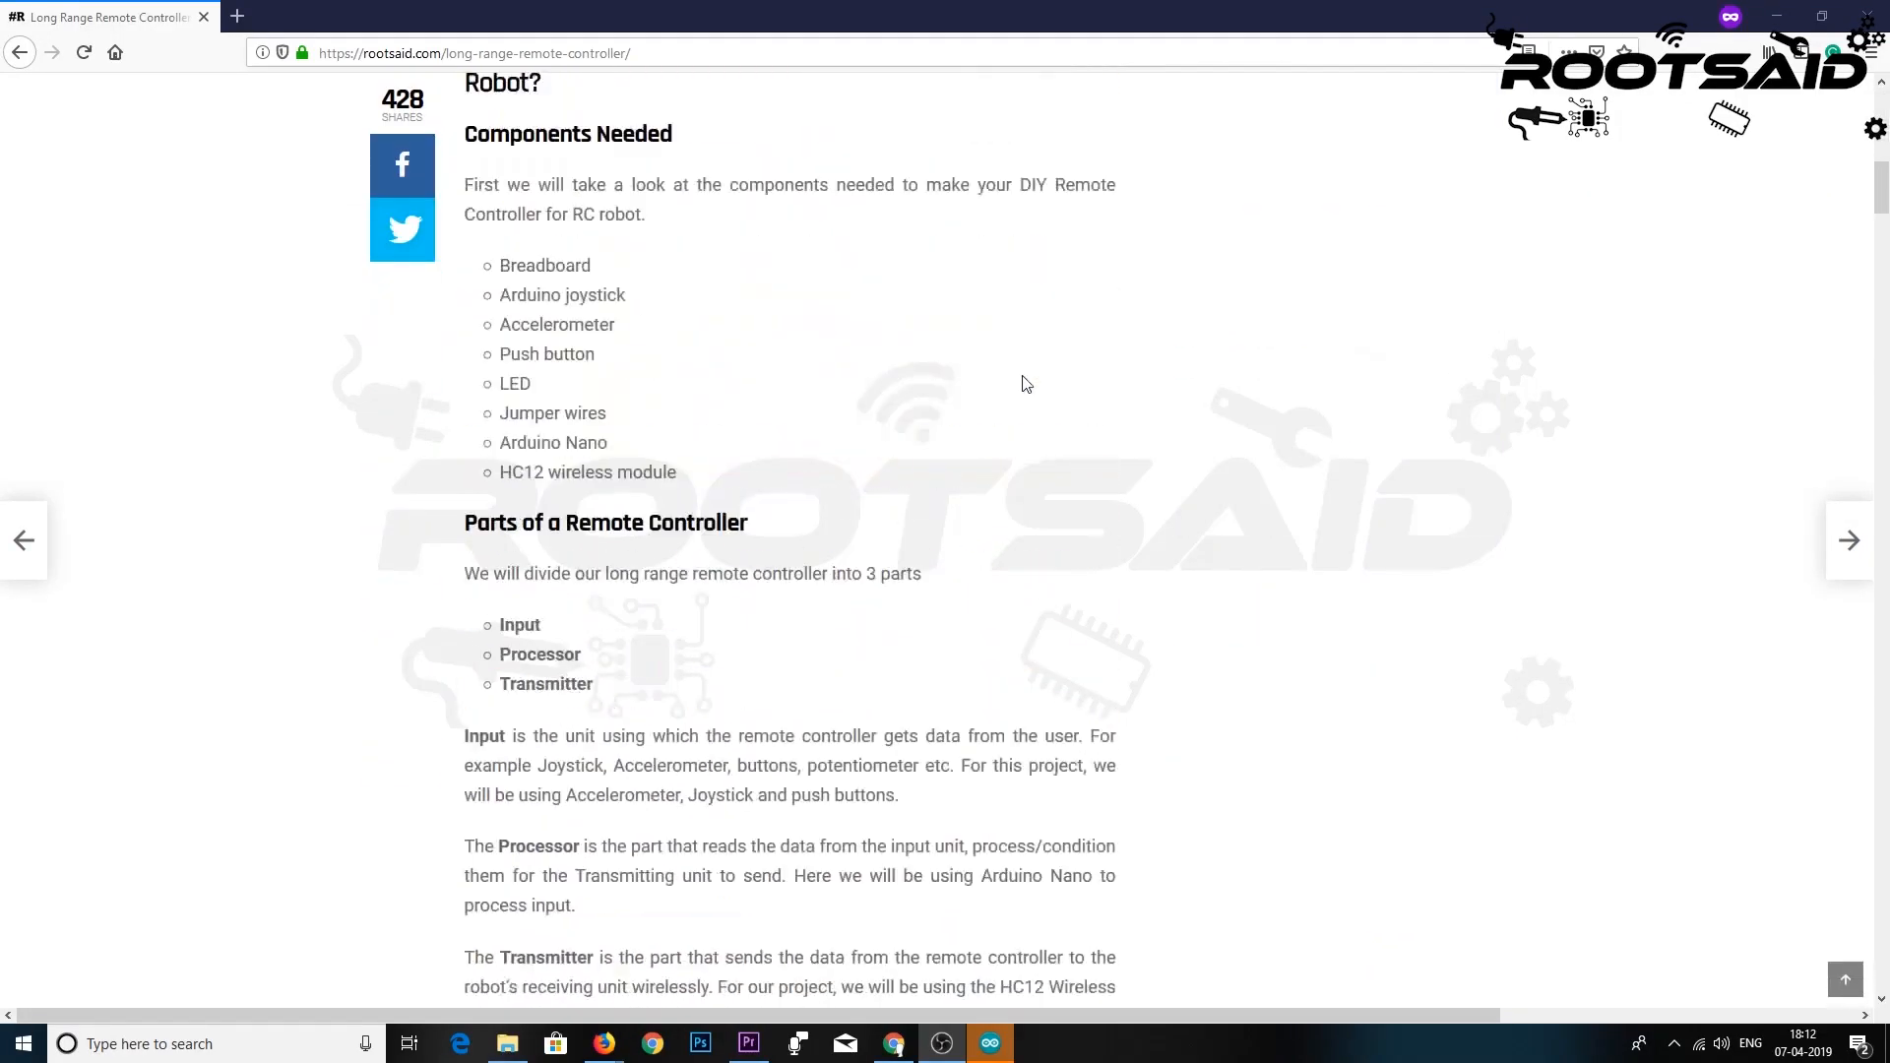
- Scroll the rootsaid.com article past components and breadboard wiring to the transmitter Arduino code
scroll(down, 3)
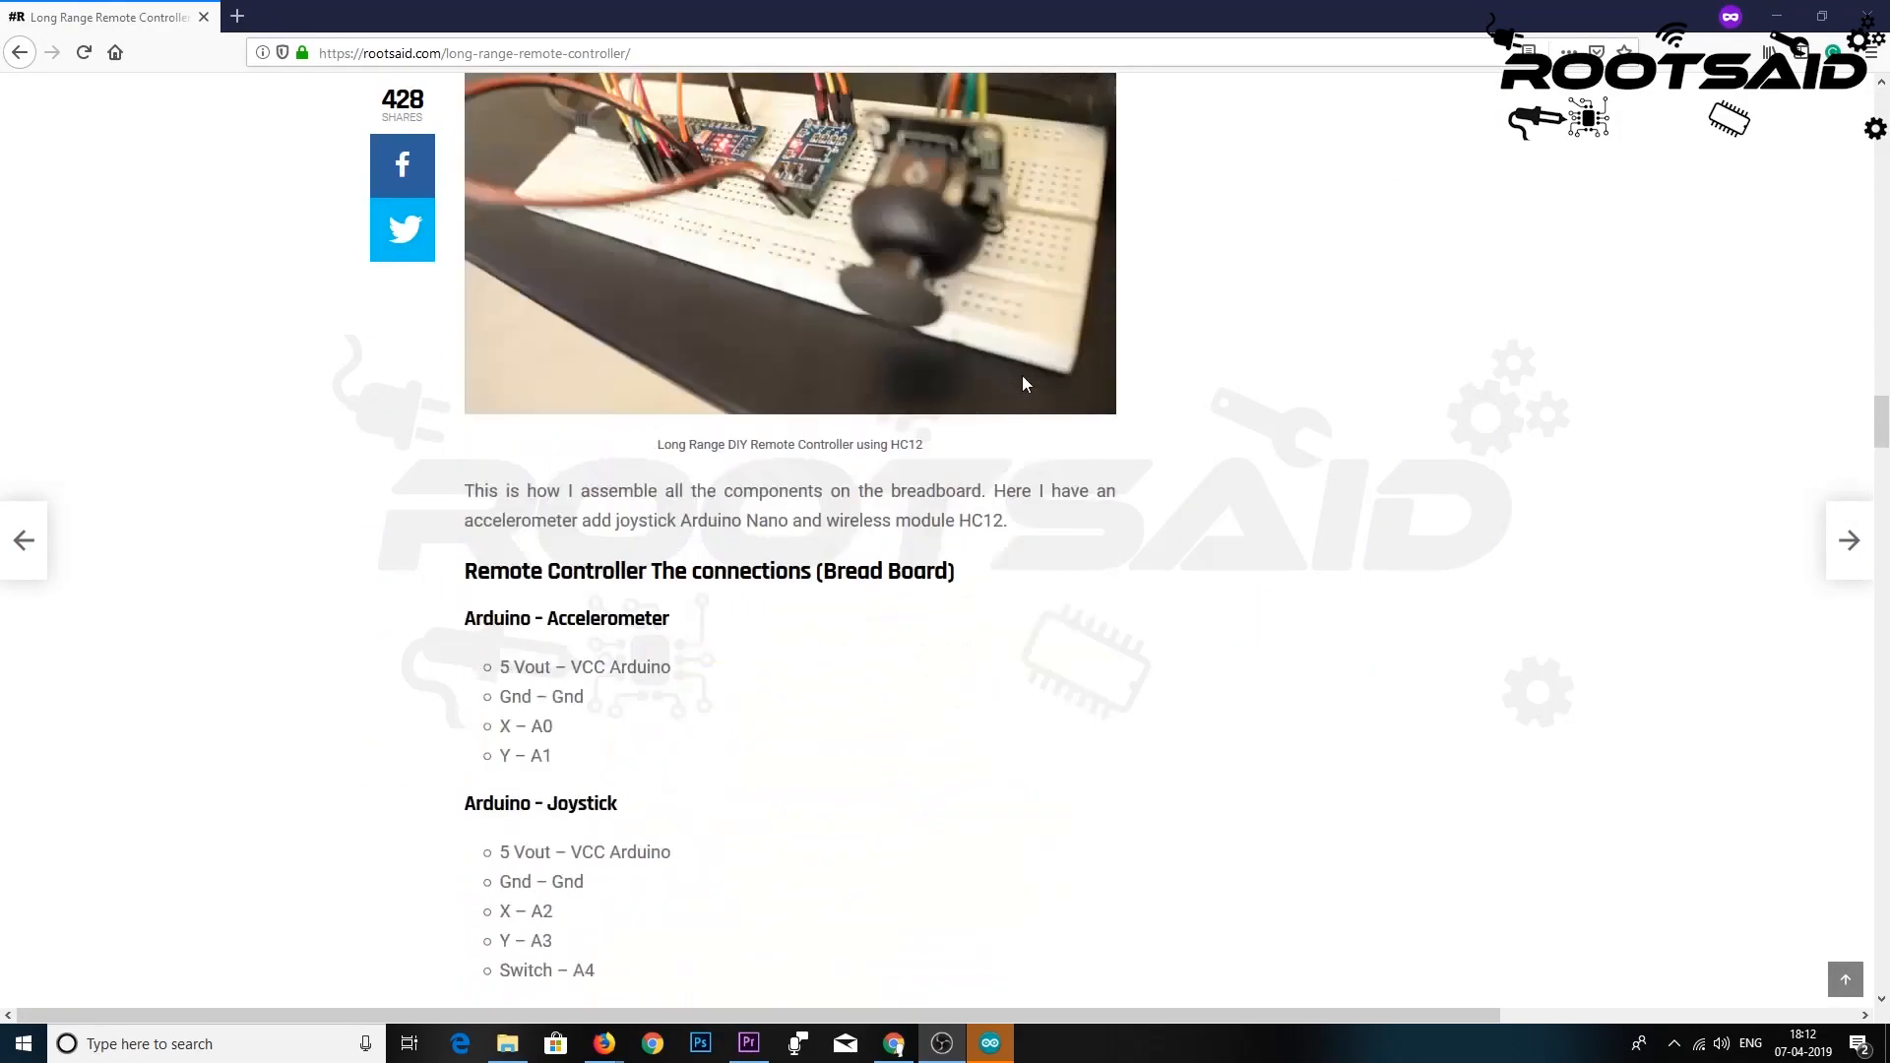
scroll(down, 3)
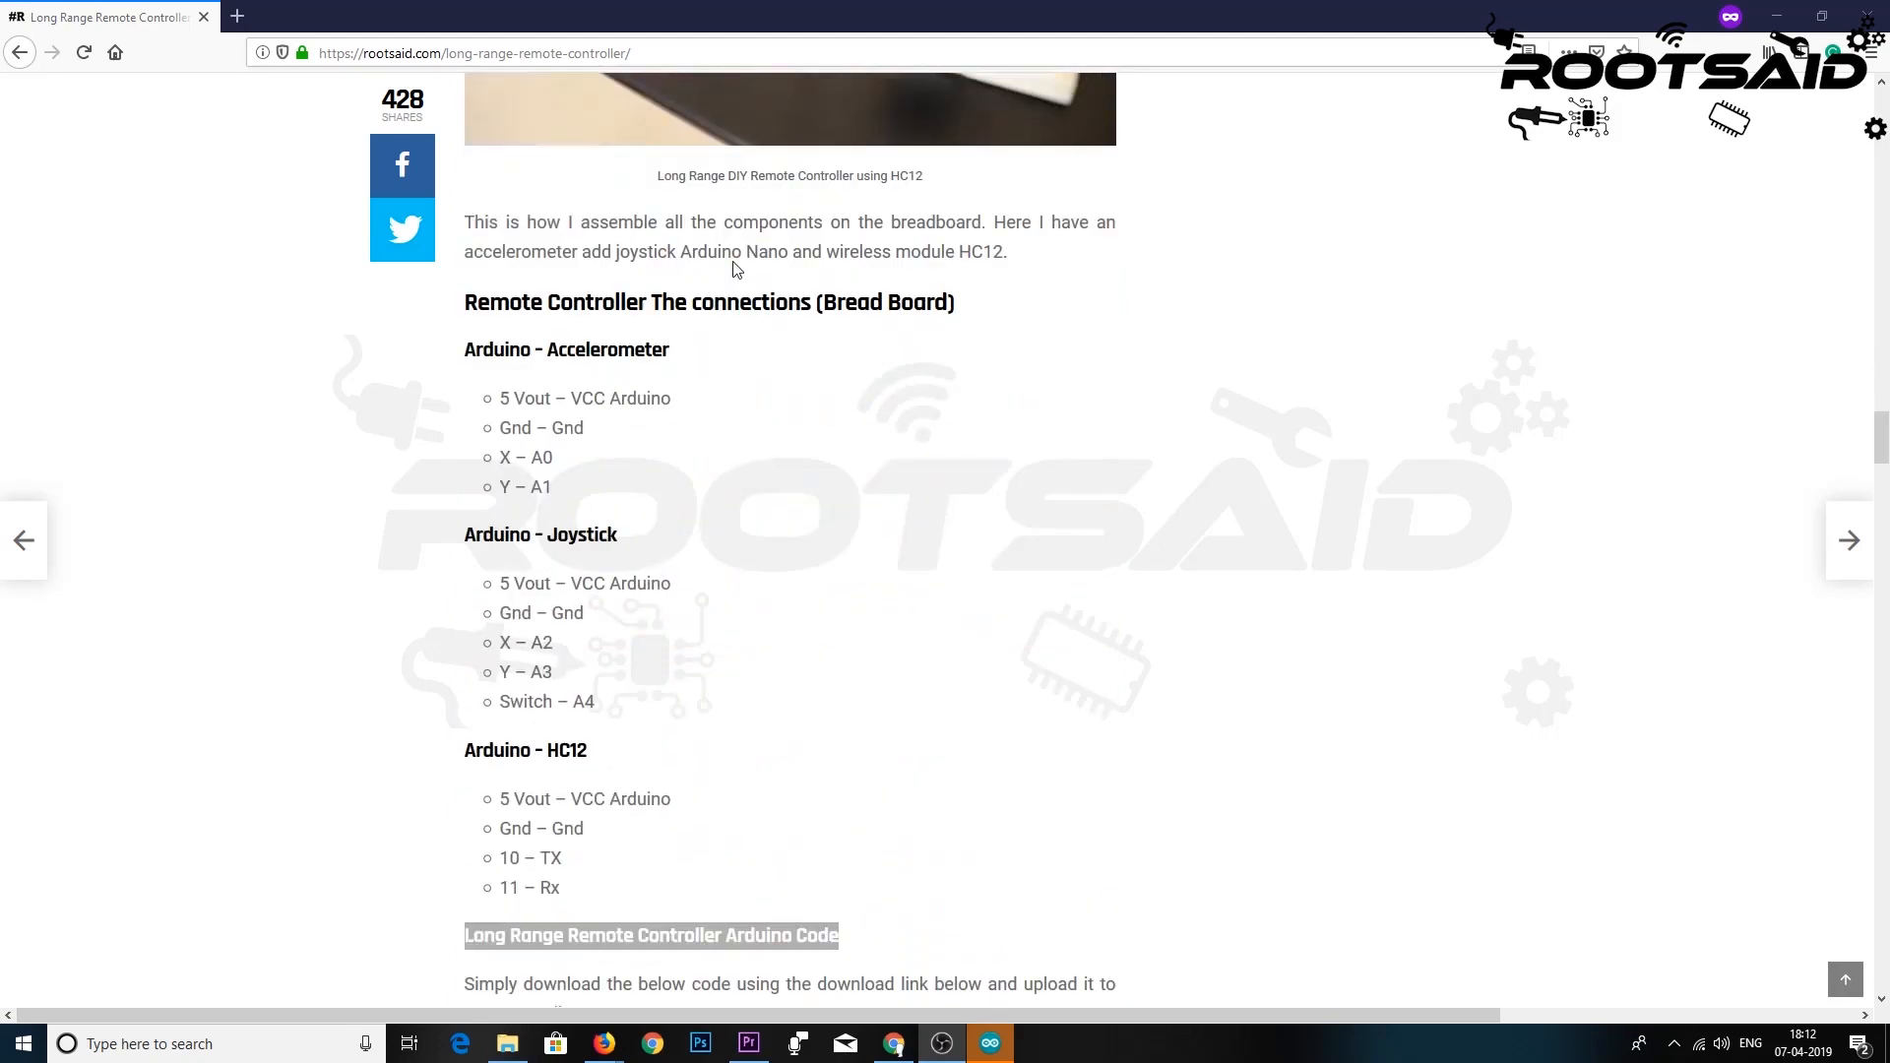
scroll(down, 3)
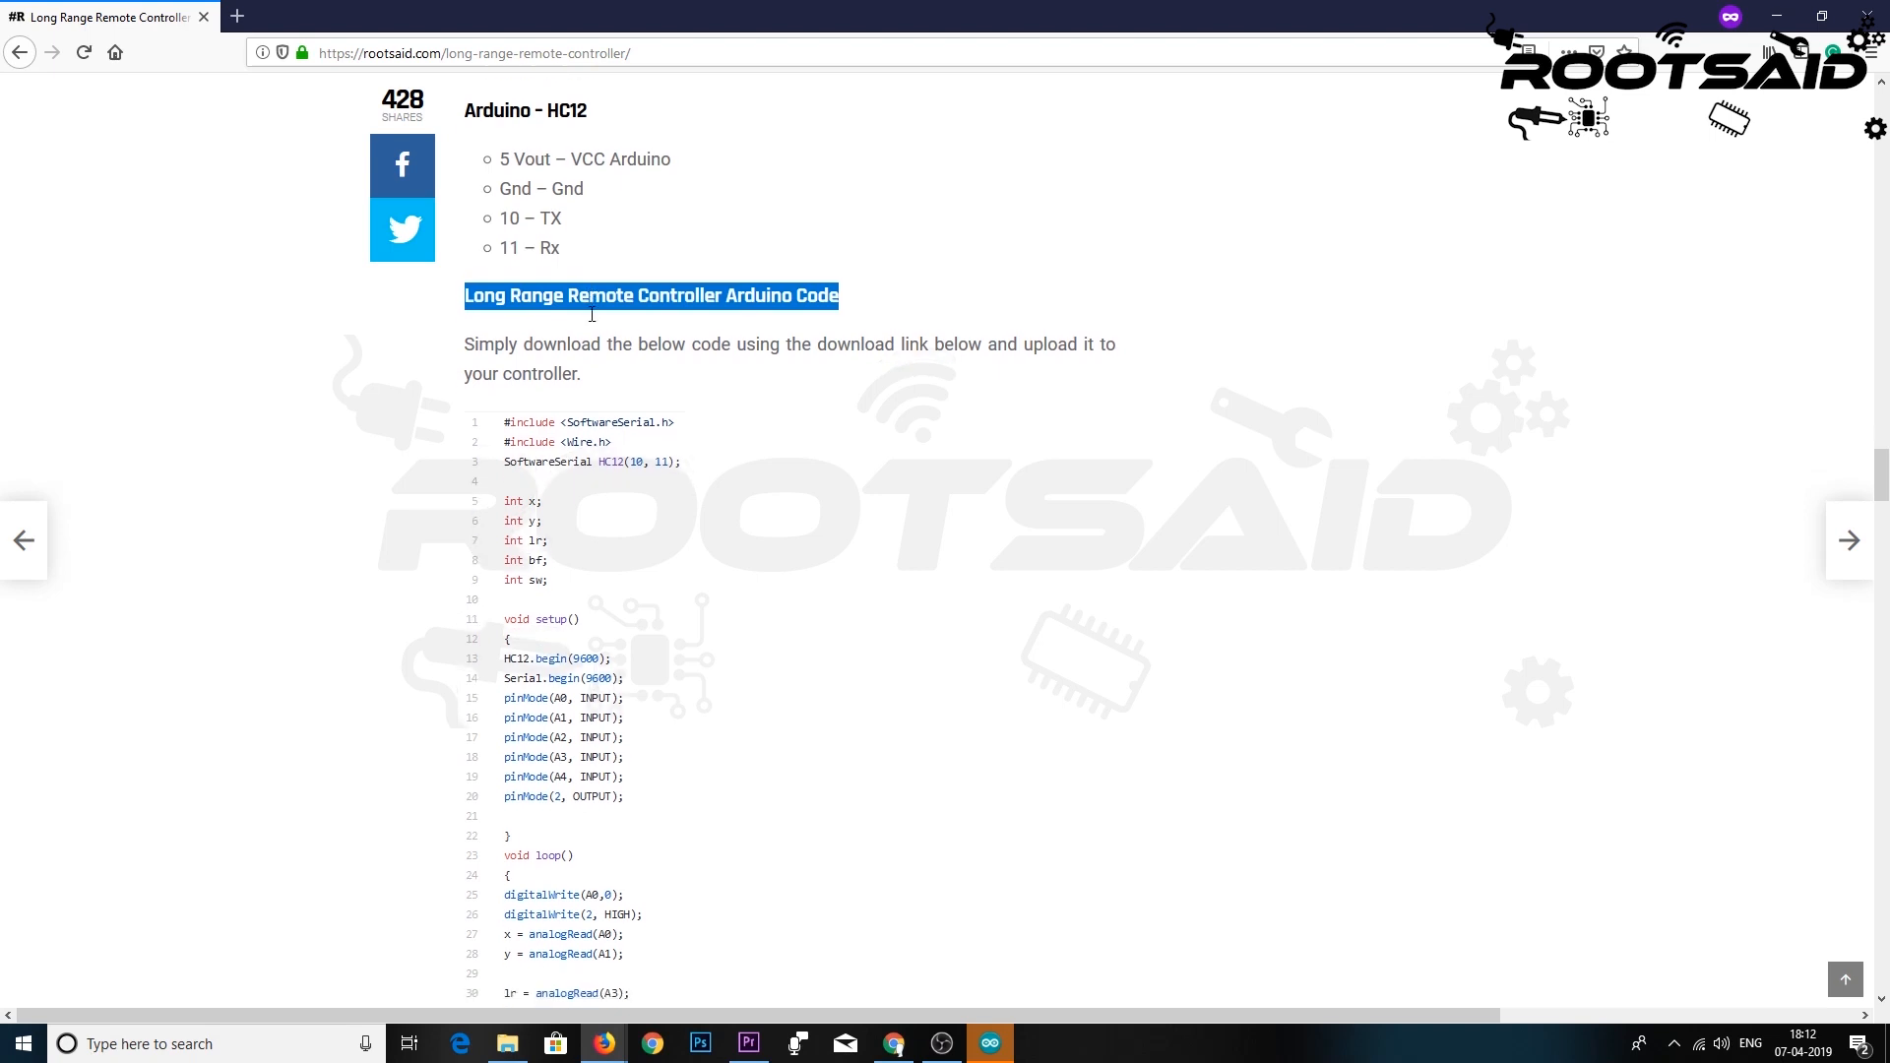
scroll(down, 3)
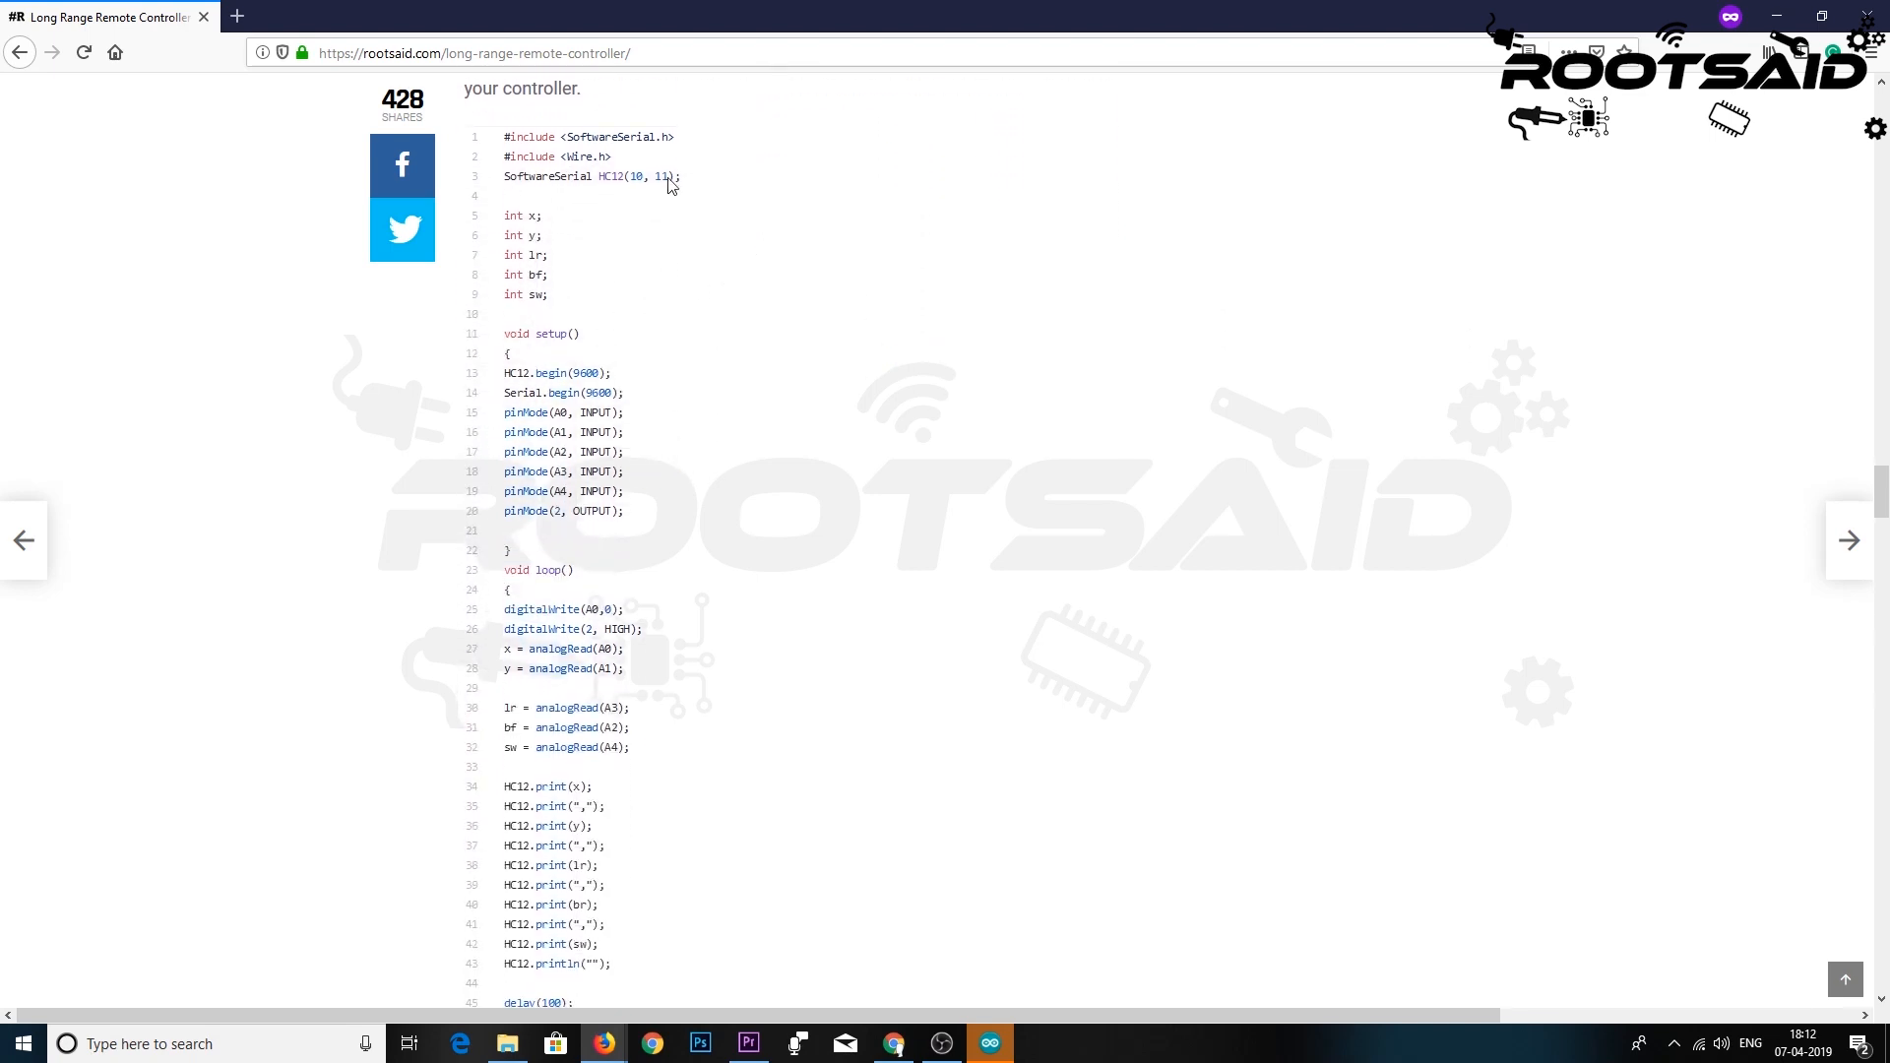
mouse_move(645, 195)
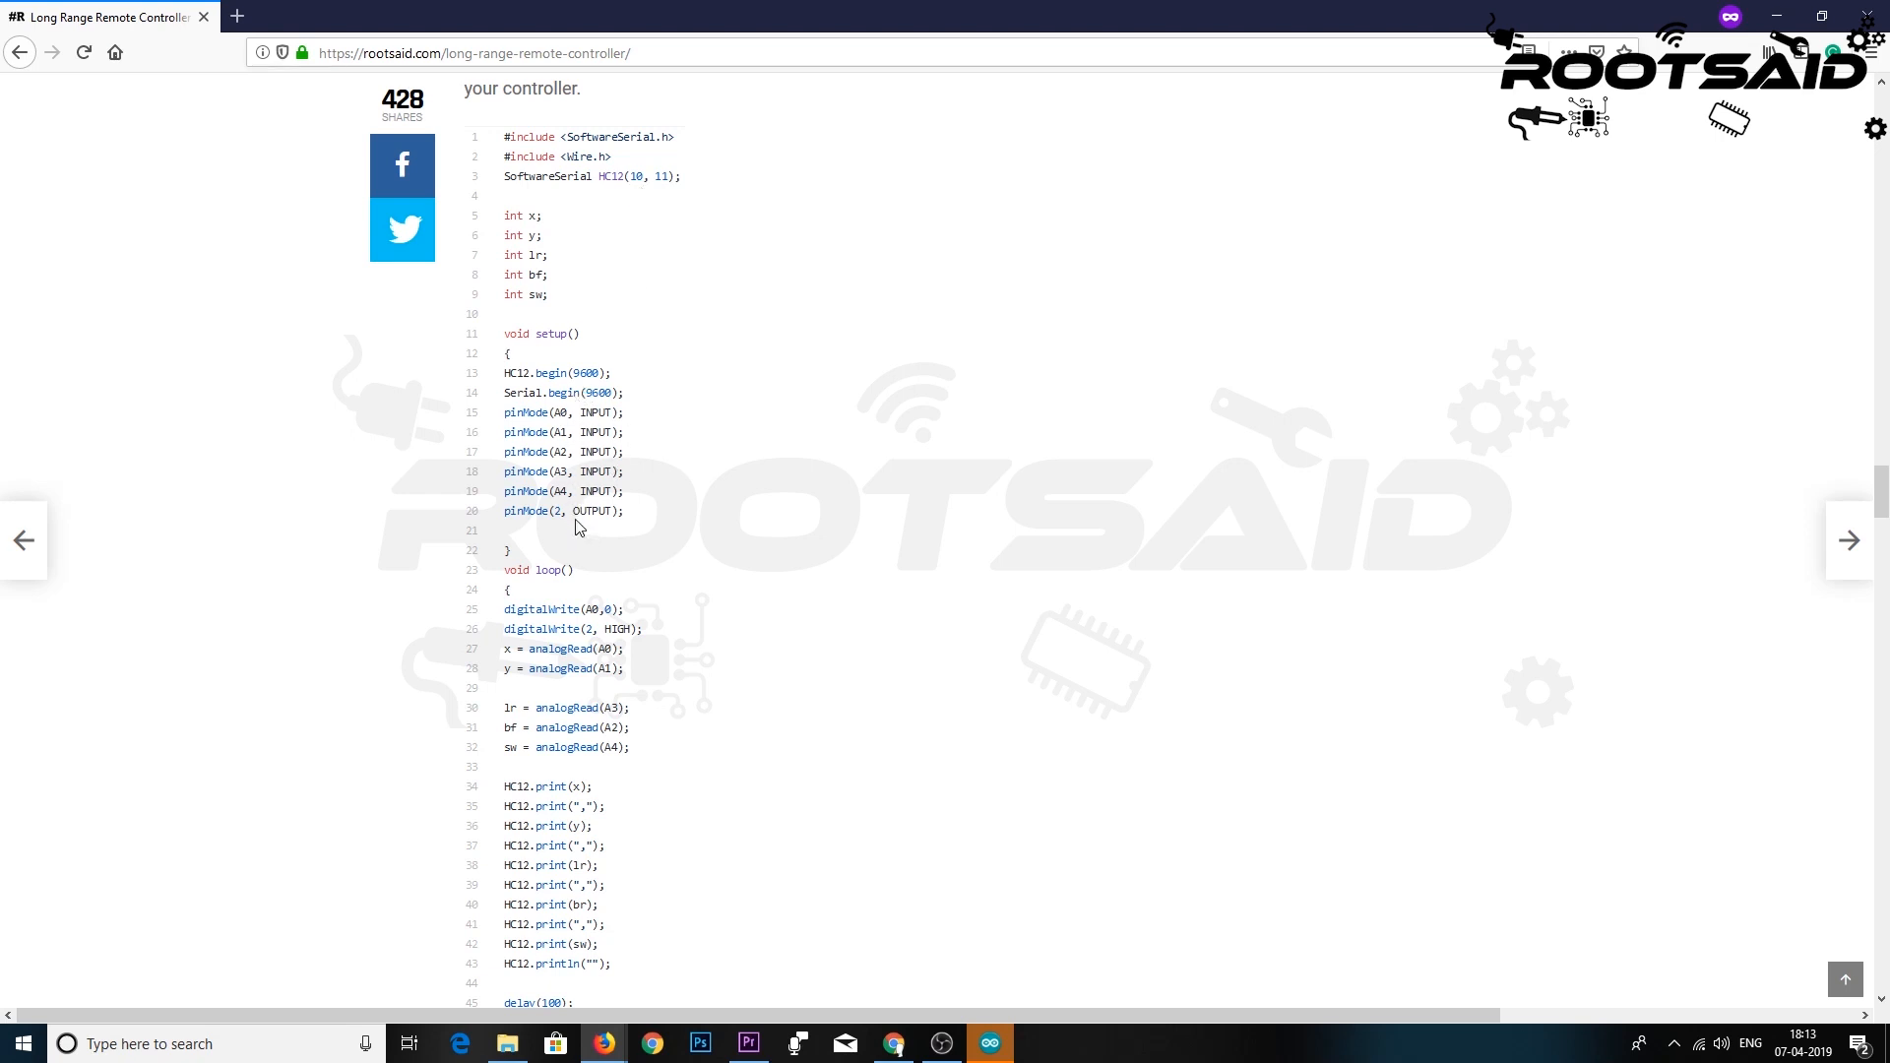
scroll(down, 3)
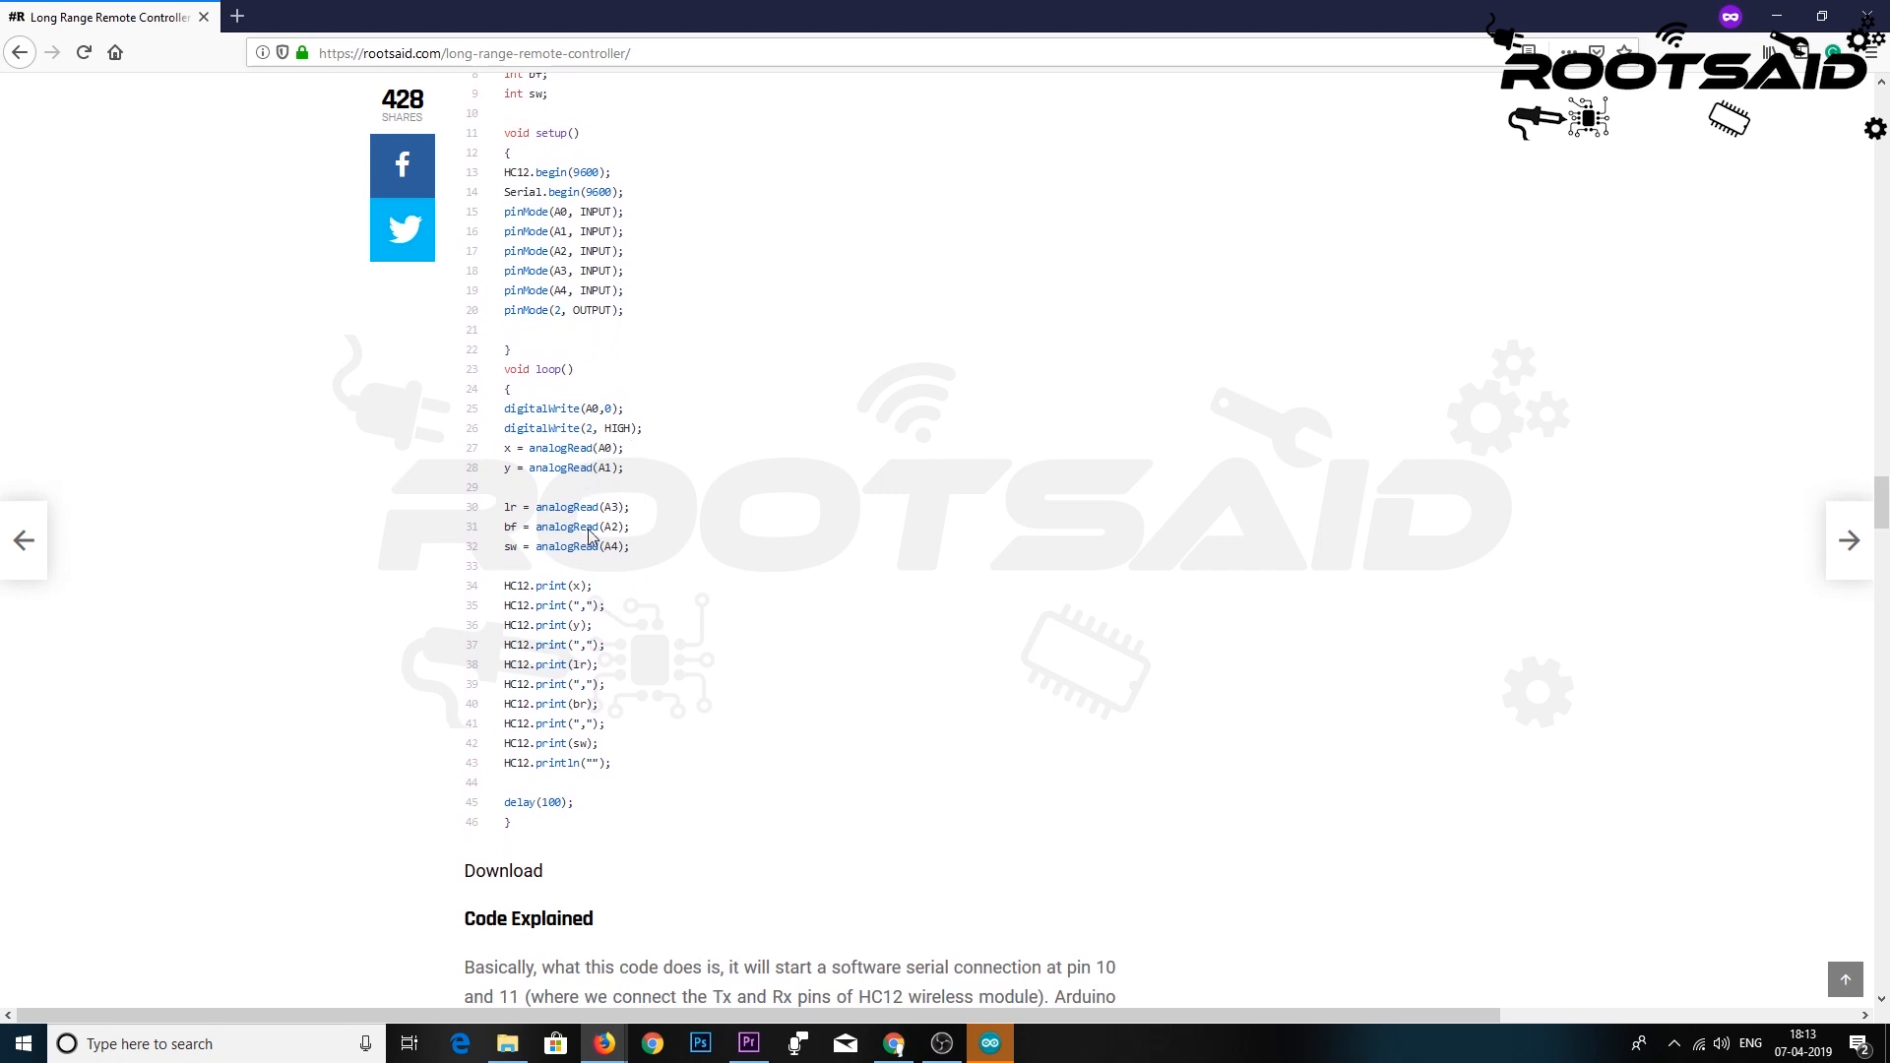
scroll(down, 3)
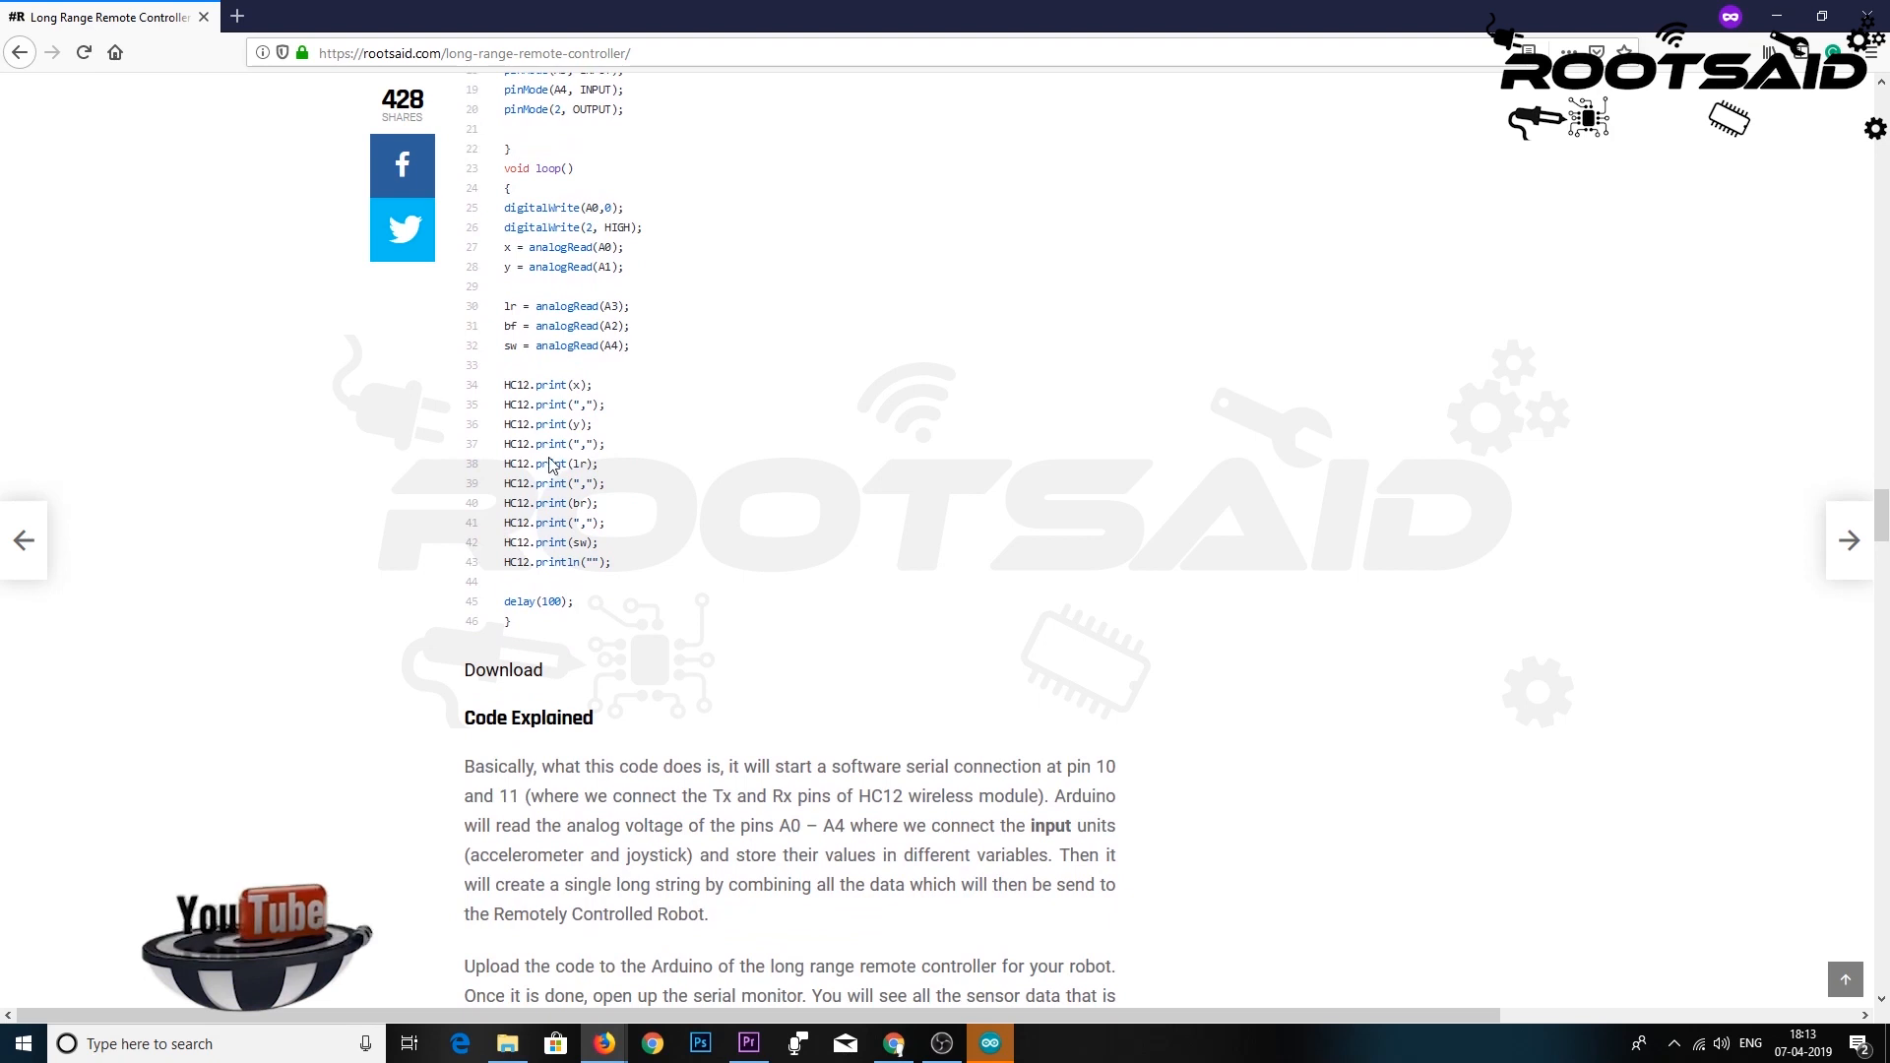
mouse_move(560, 587)
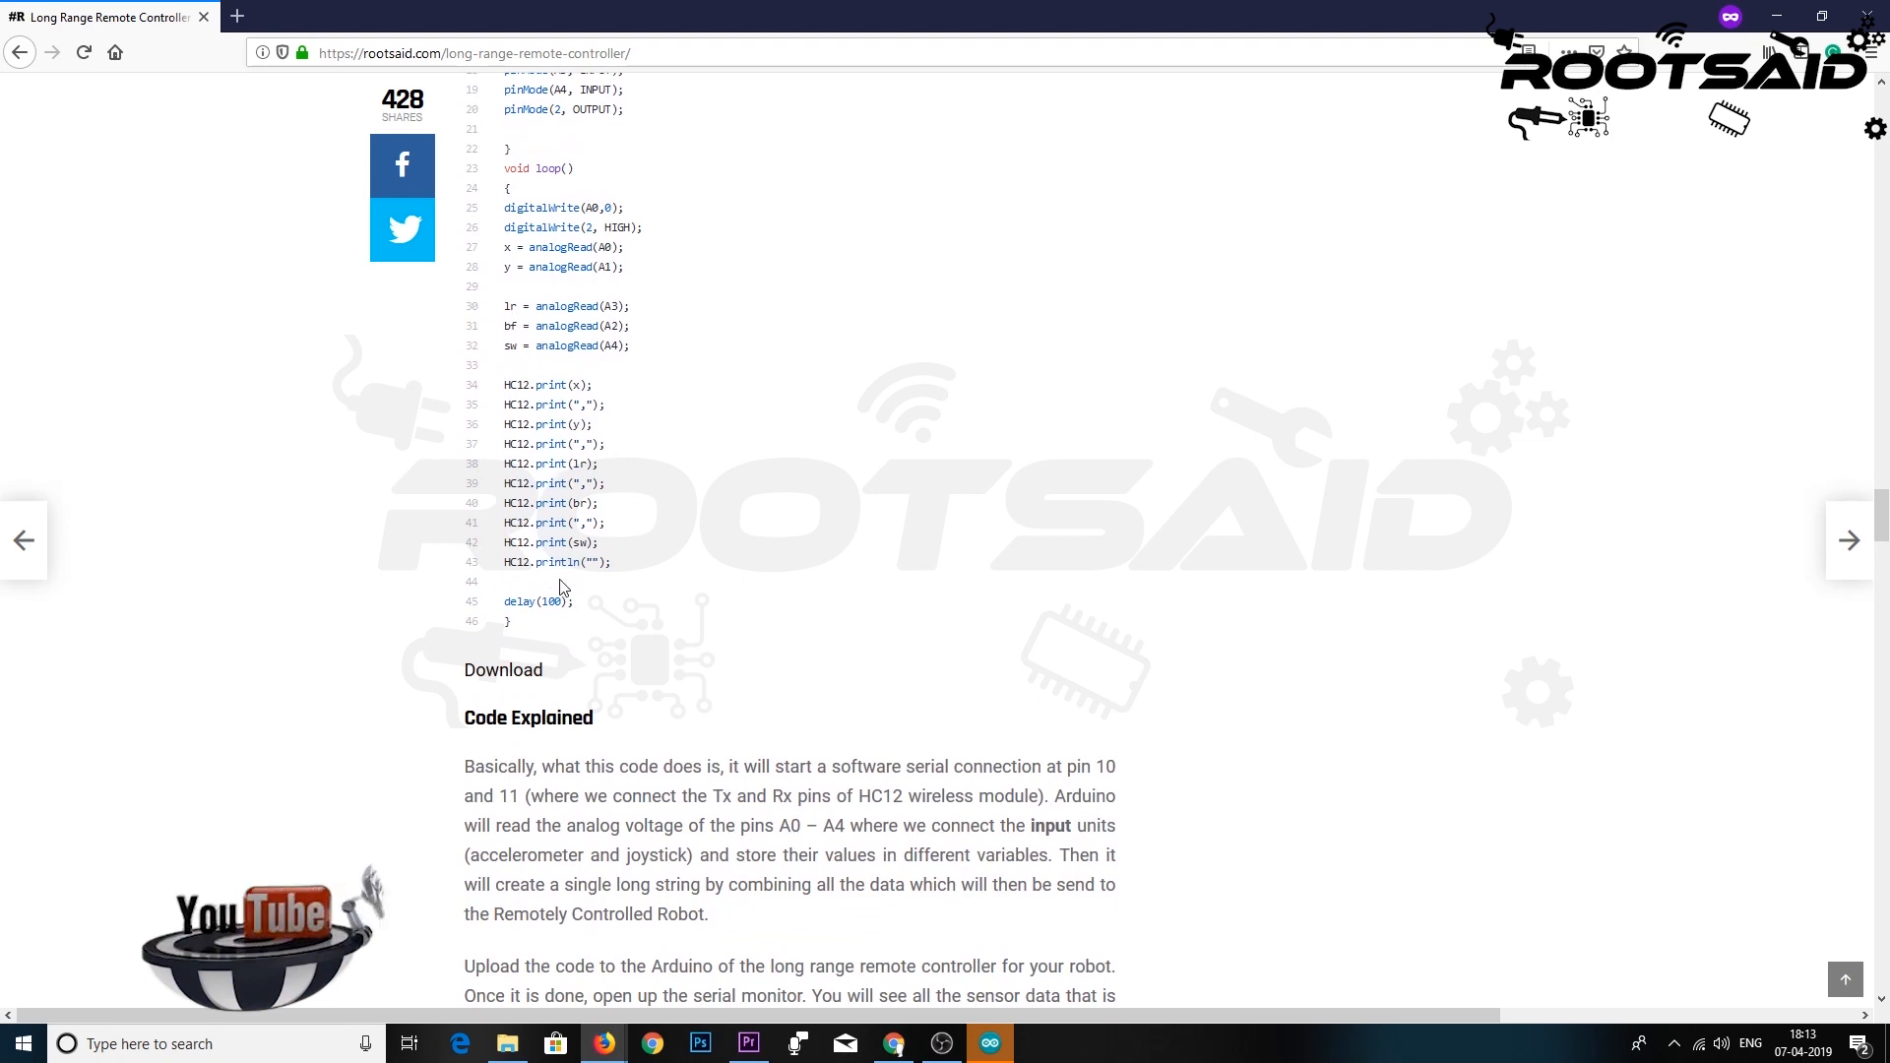
click(989, 1044)
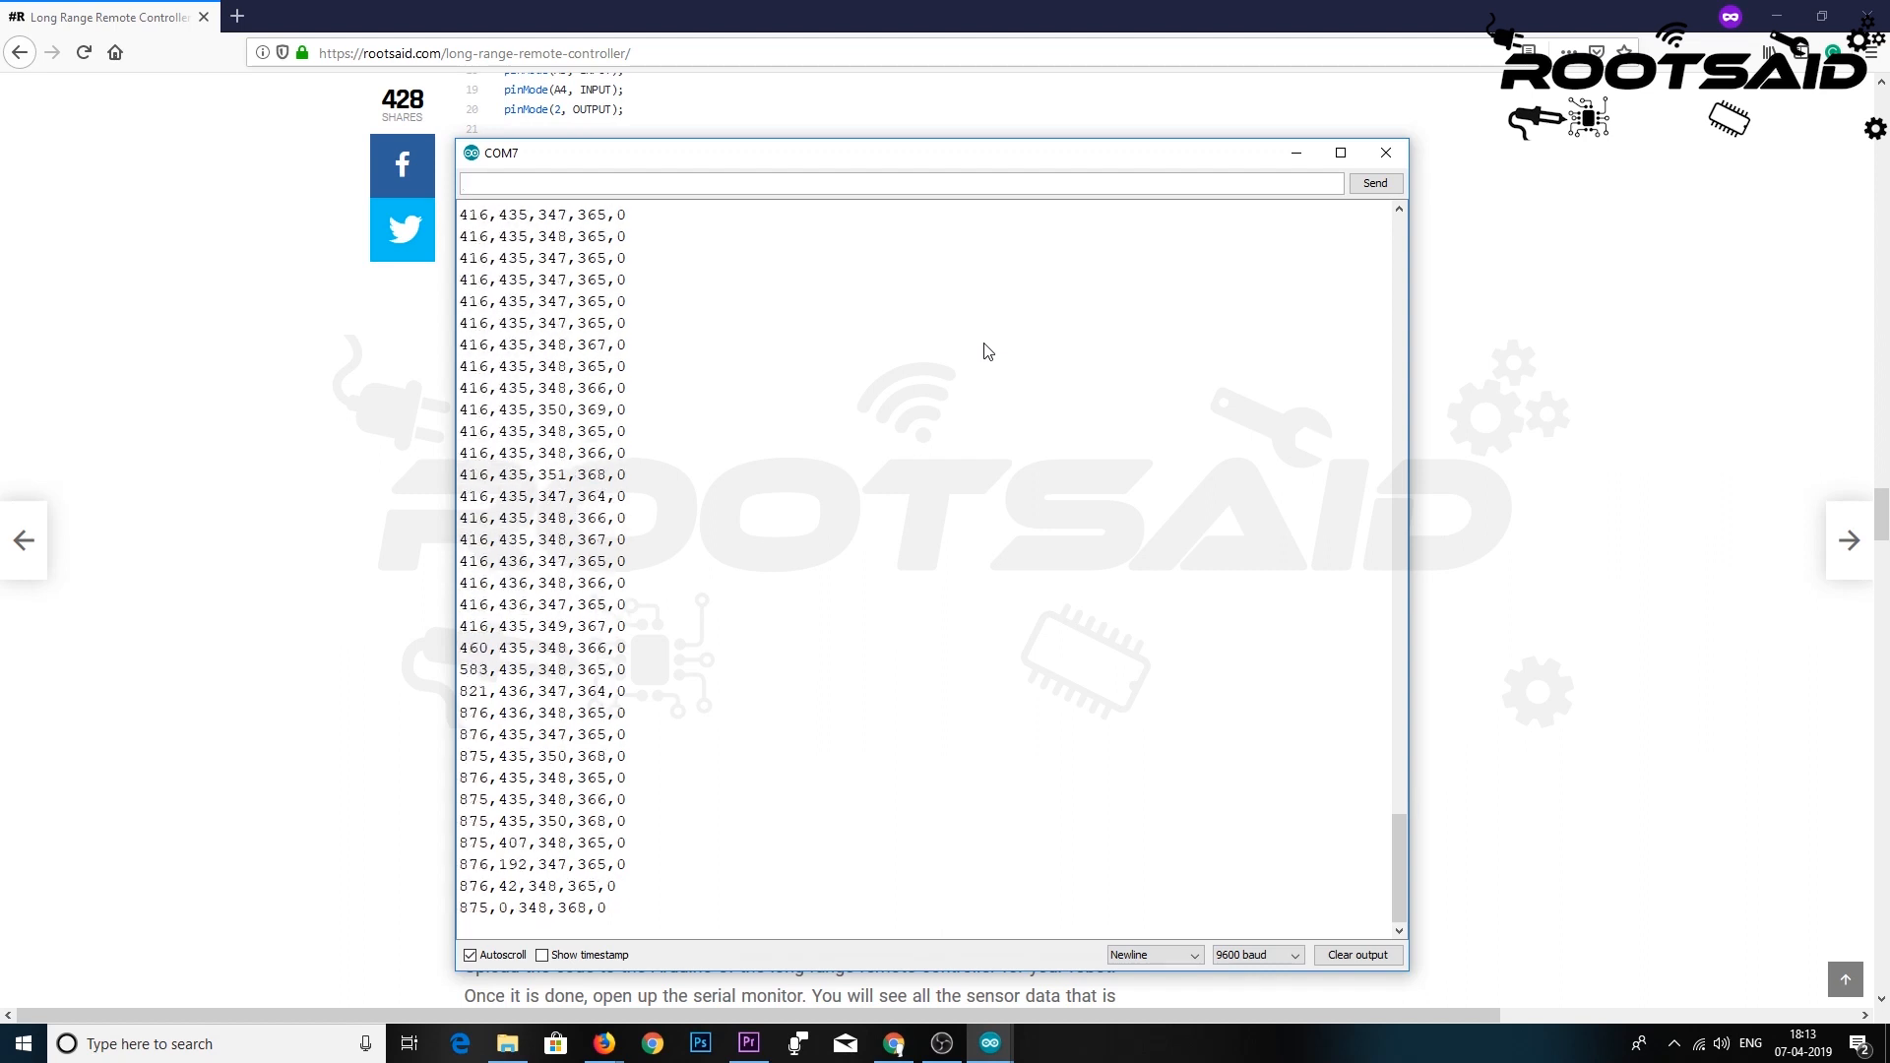
- Watch the COM7 Serial Monitor streaming comma-separated joystick and accelerometer readings
click(1384, 151)
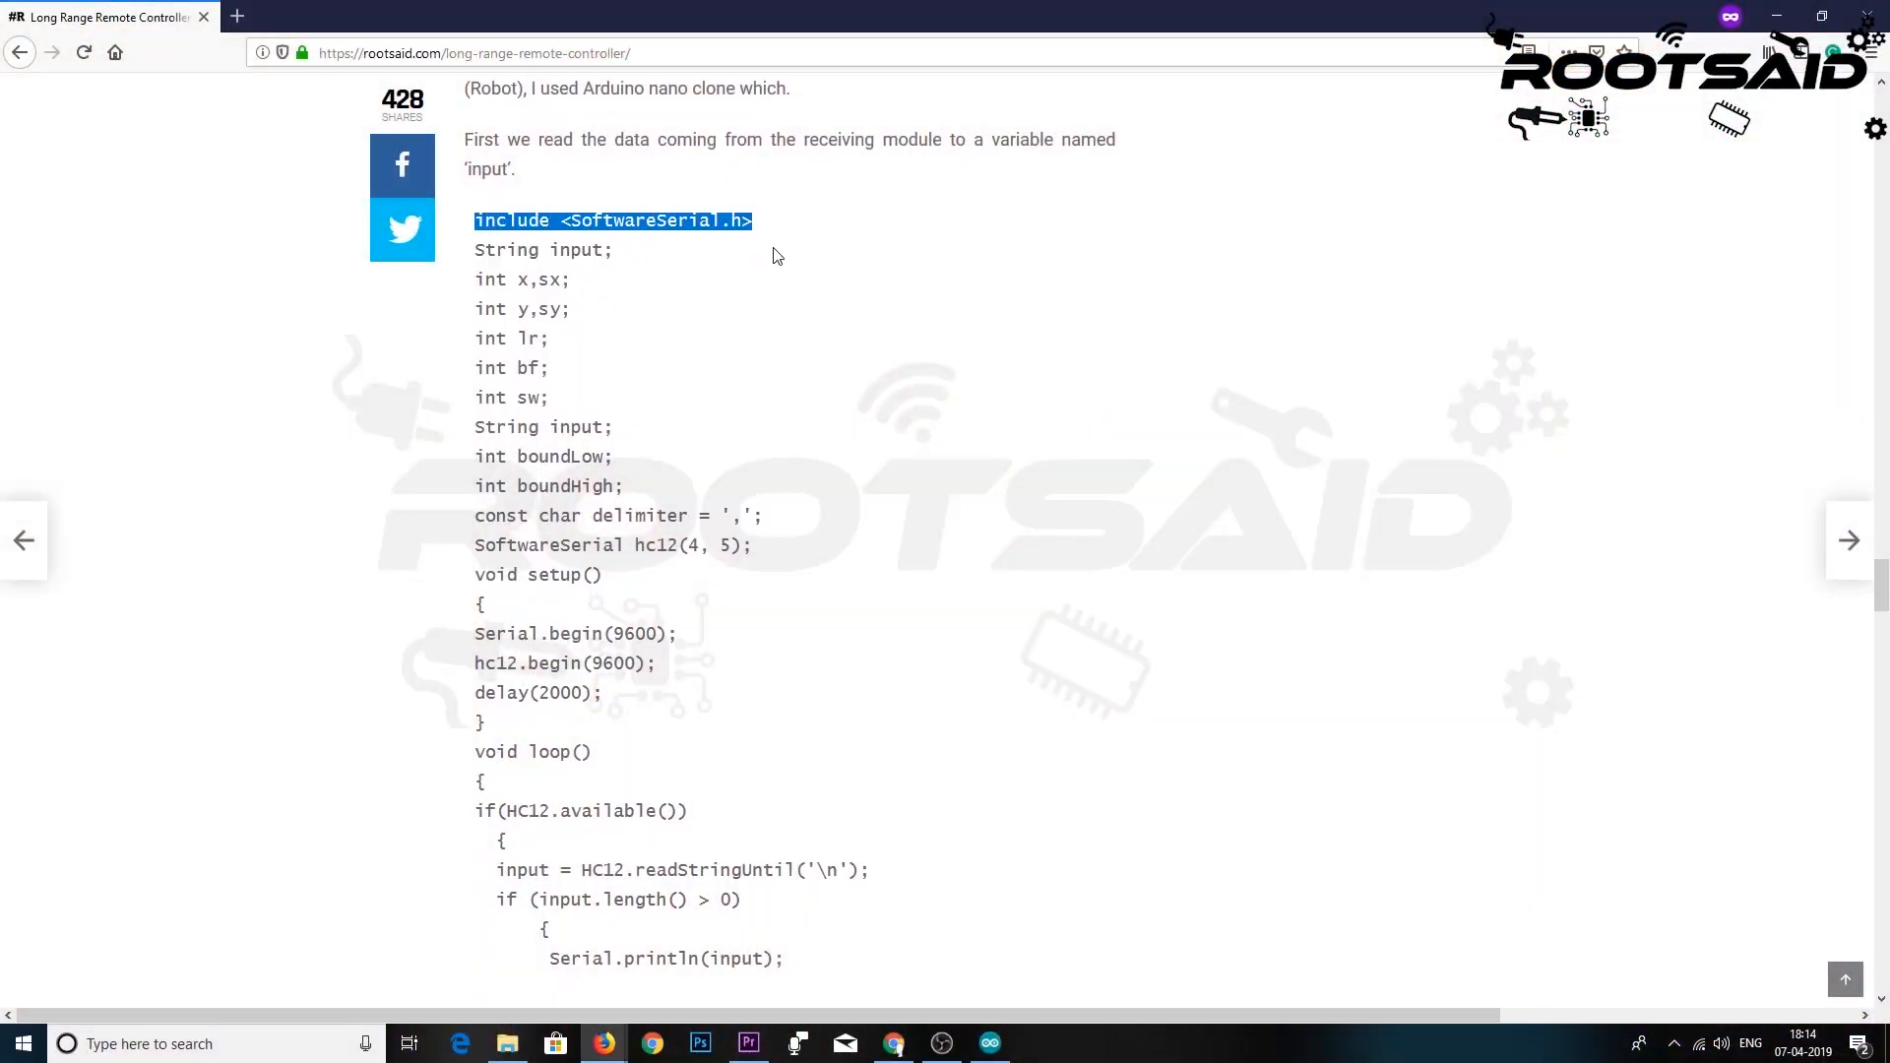
- Scroll to the receiver code and highlight the input line plus the sw and y variables
scroll(down, 3)
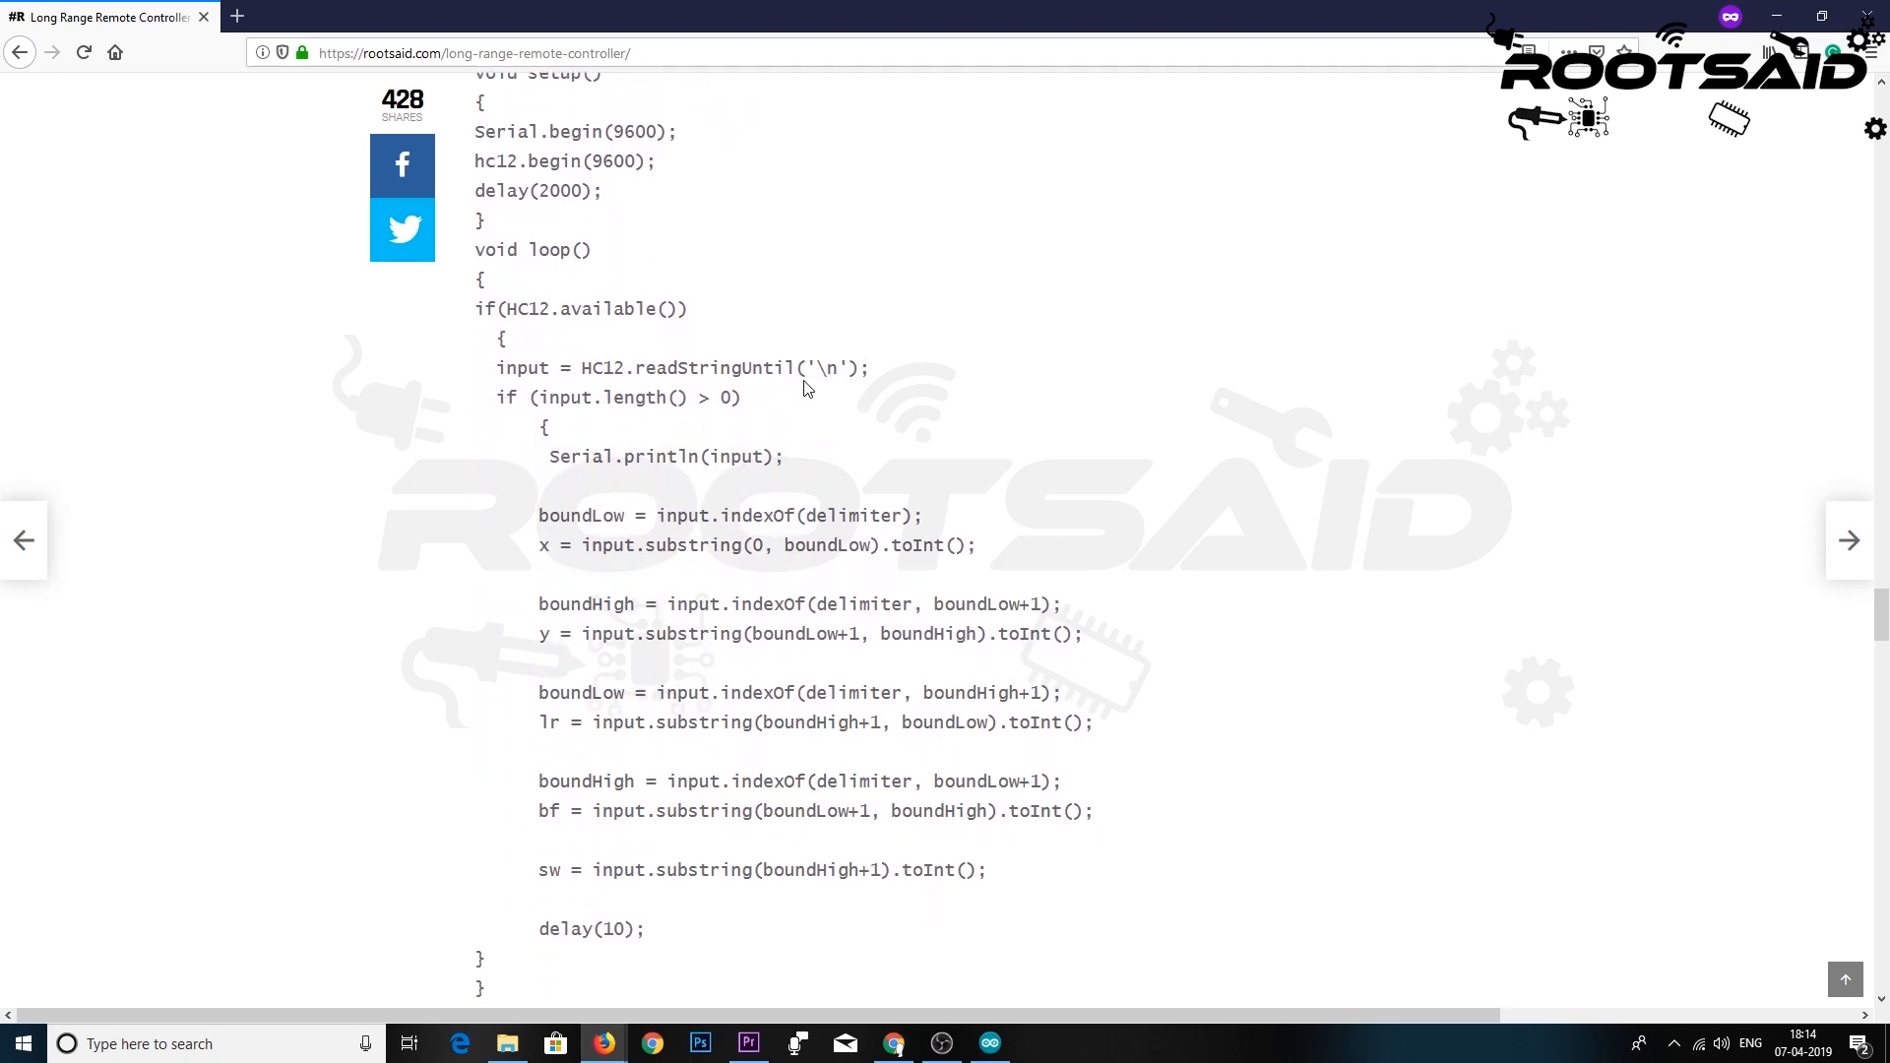
scroll(down, 3)
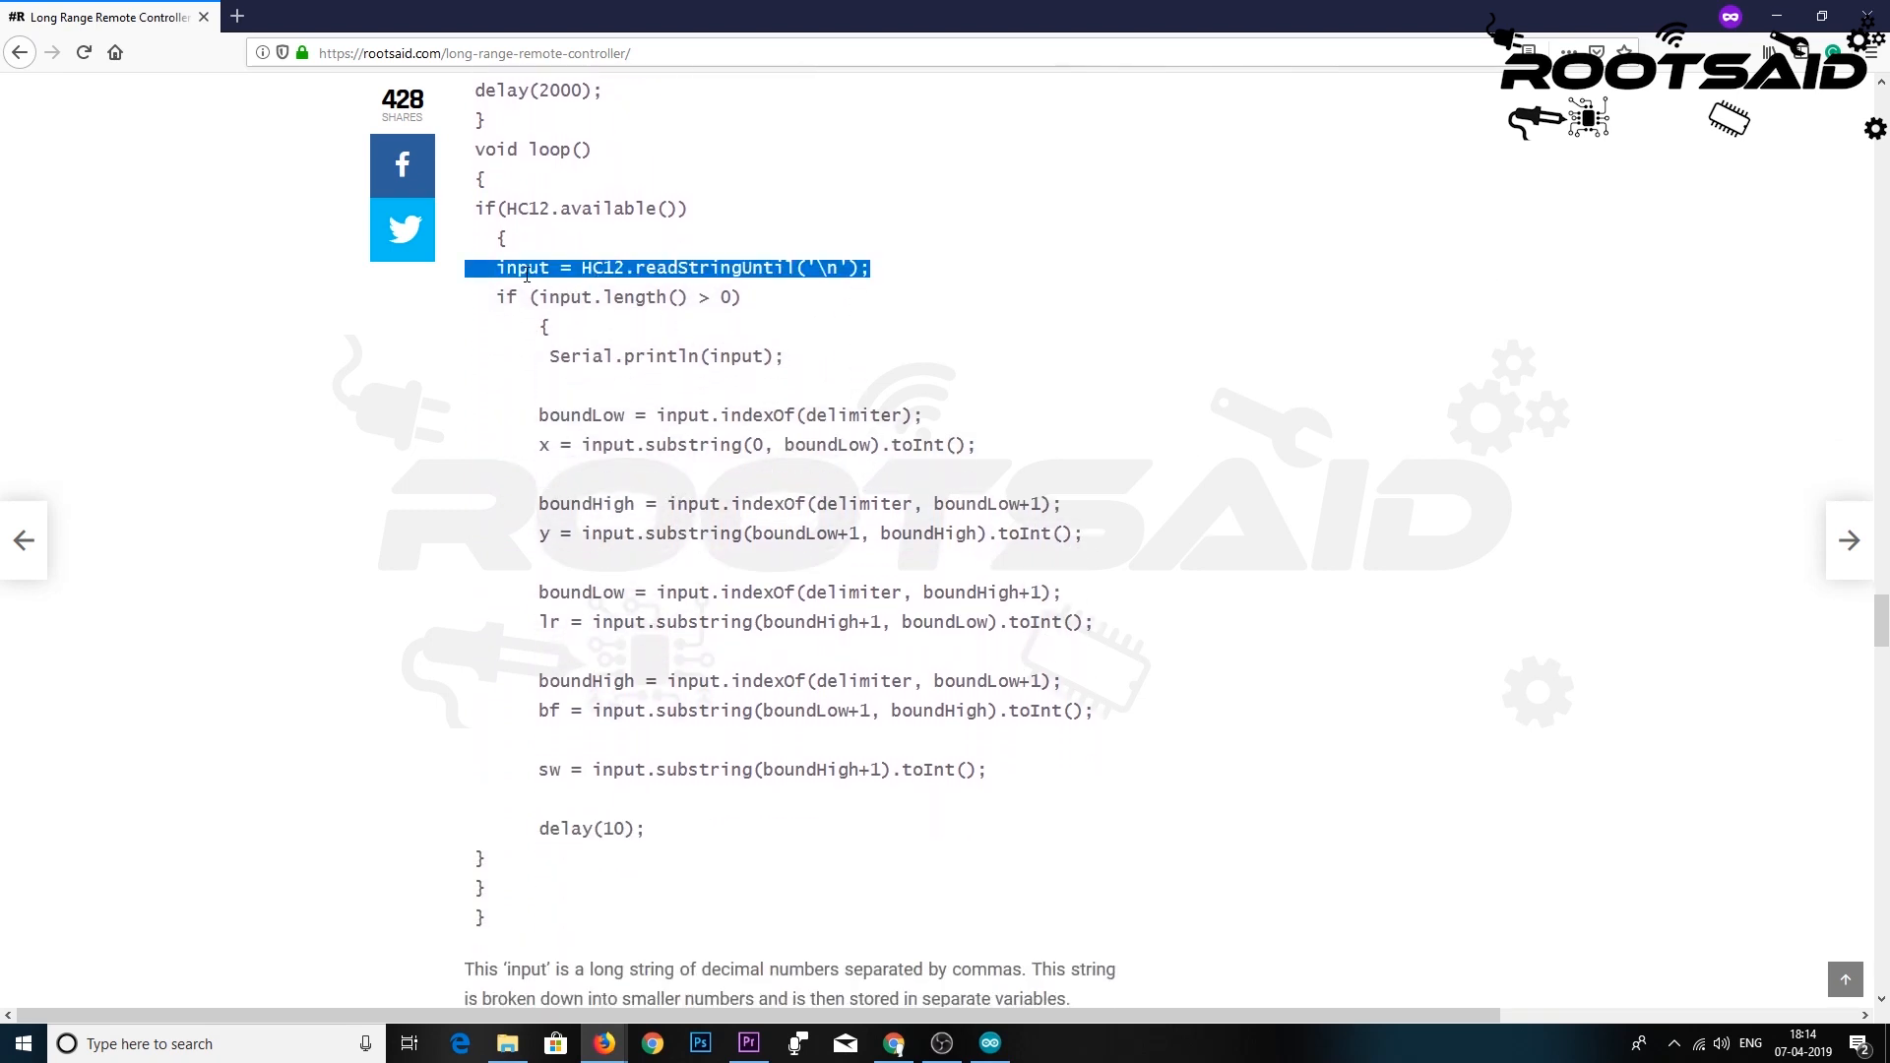
scroll(down, 3)
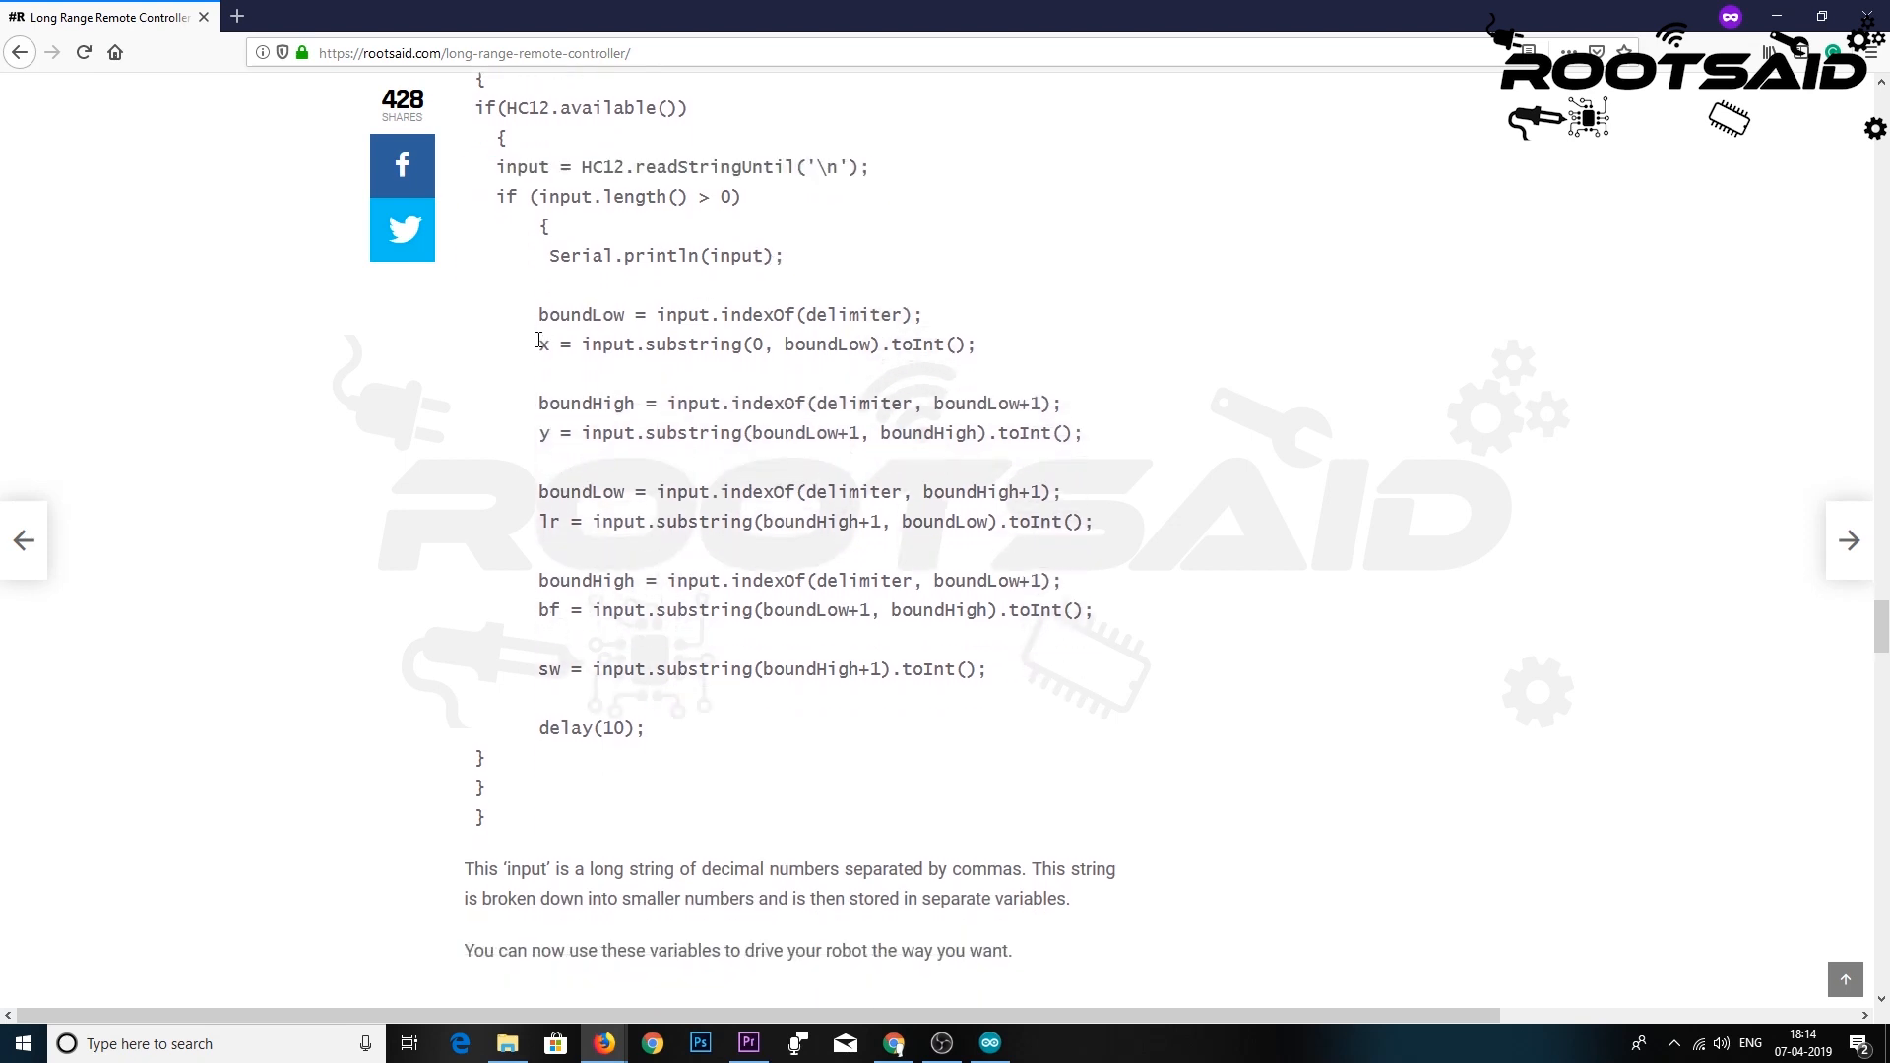
drag(538, 344, 947, 610)
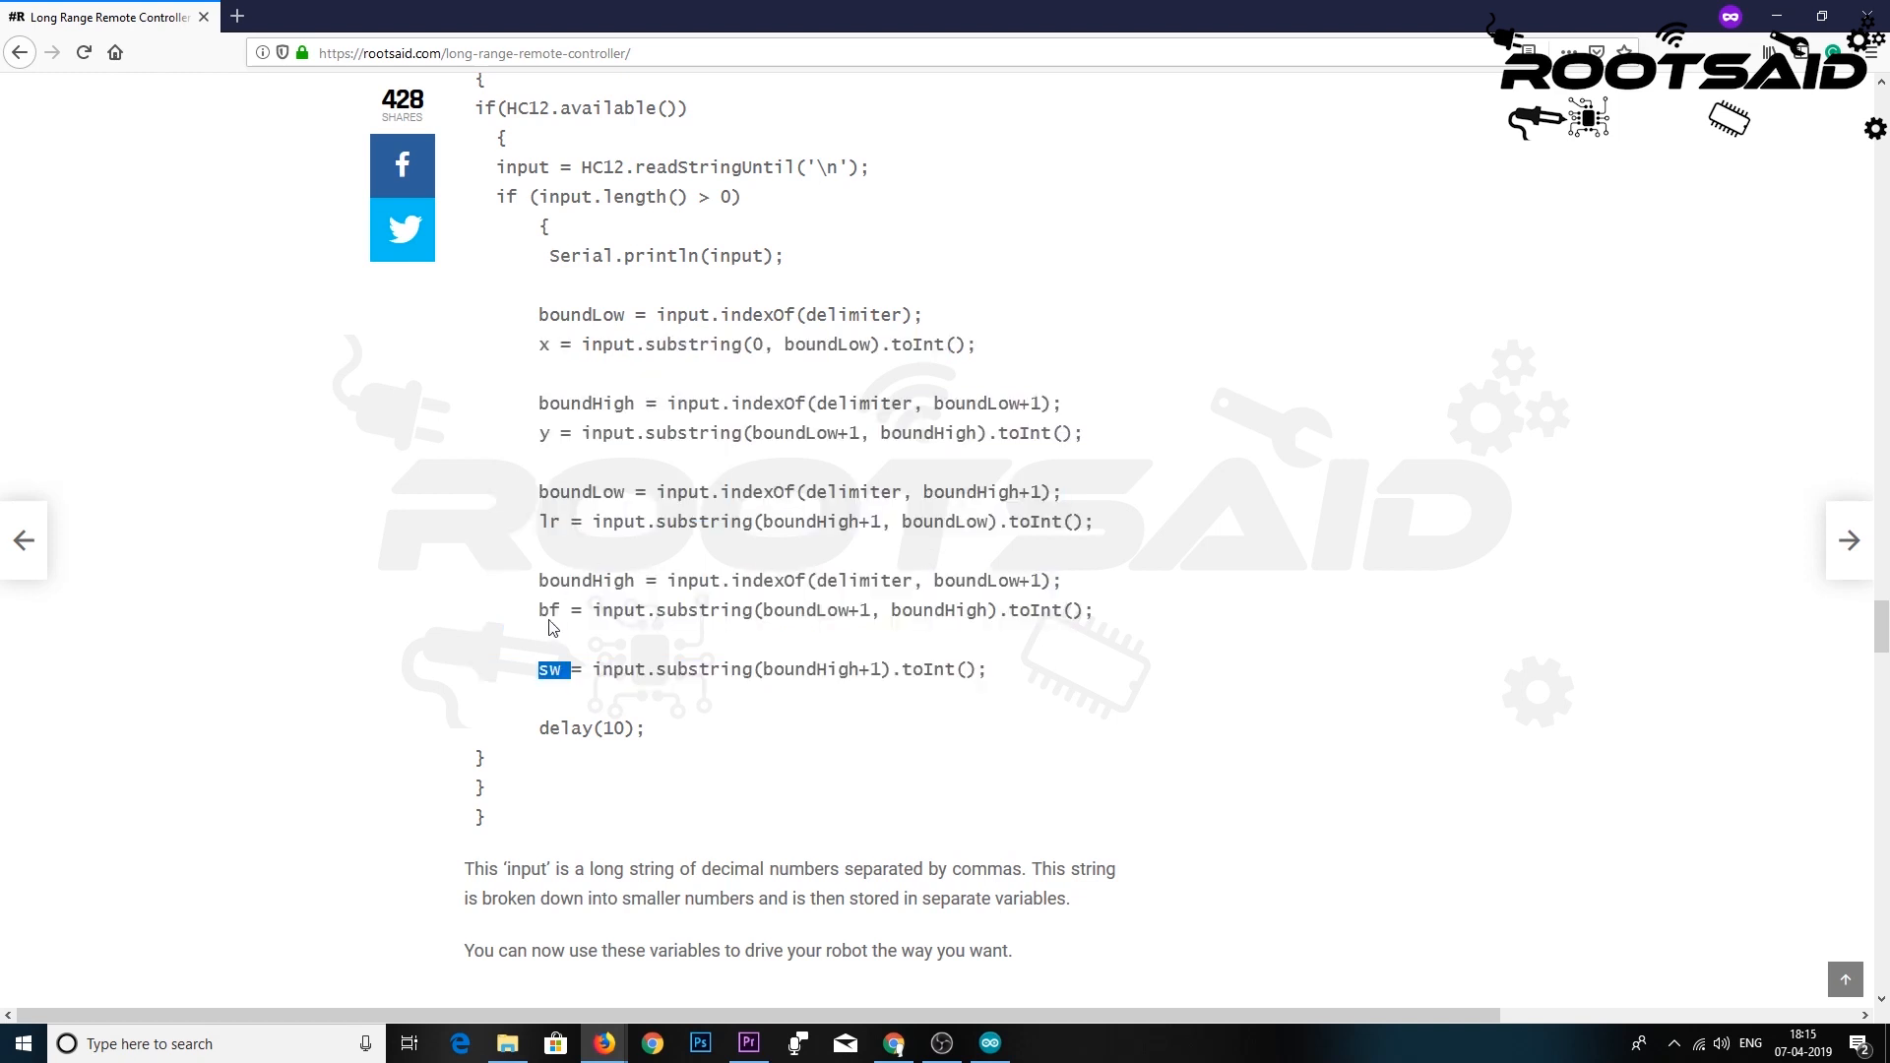
double_click(544, 433)
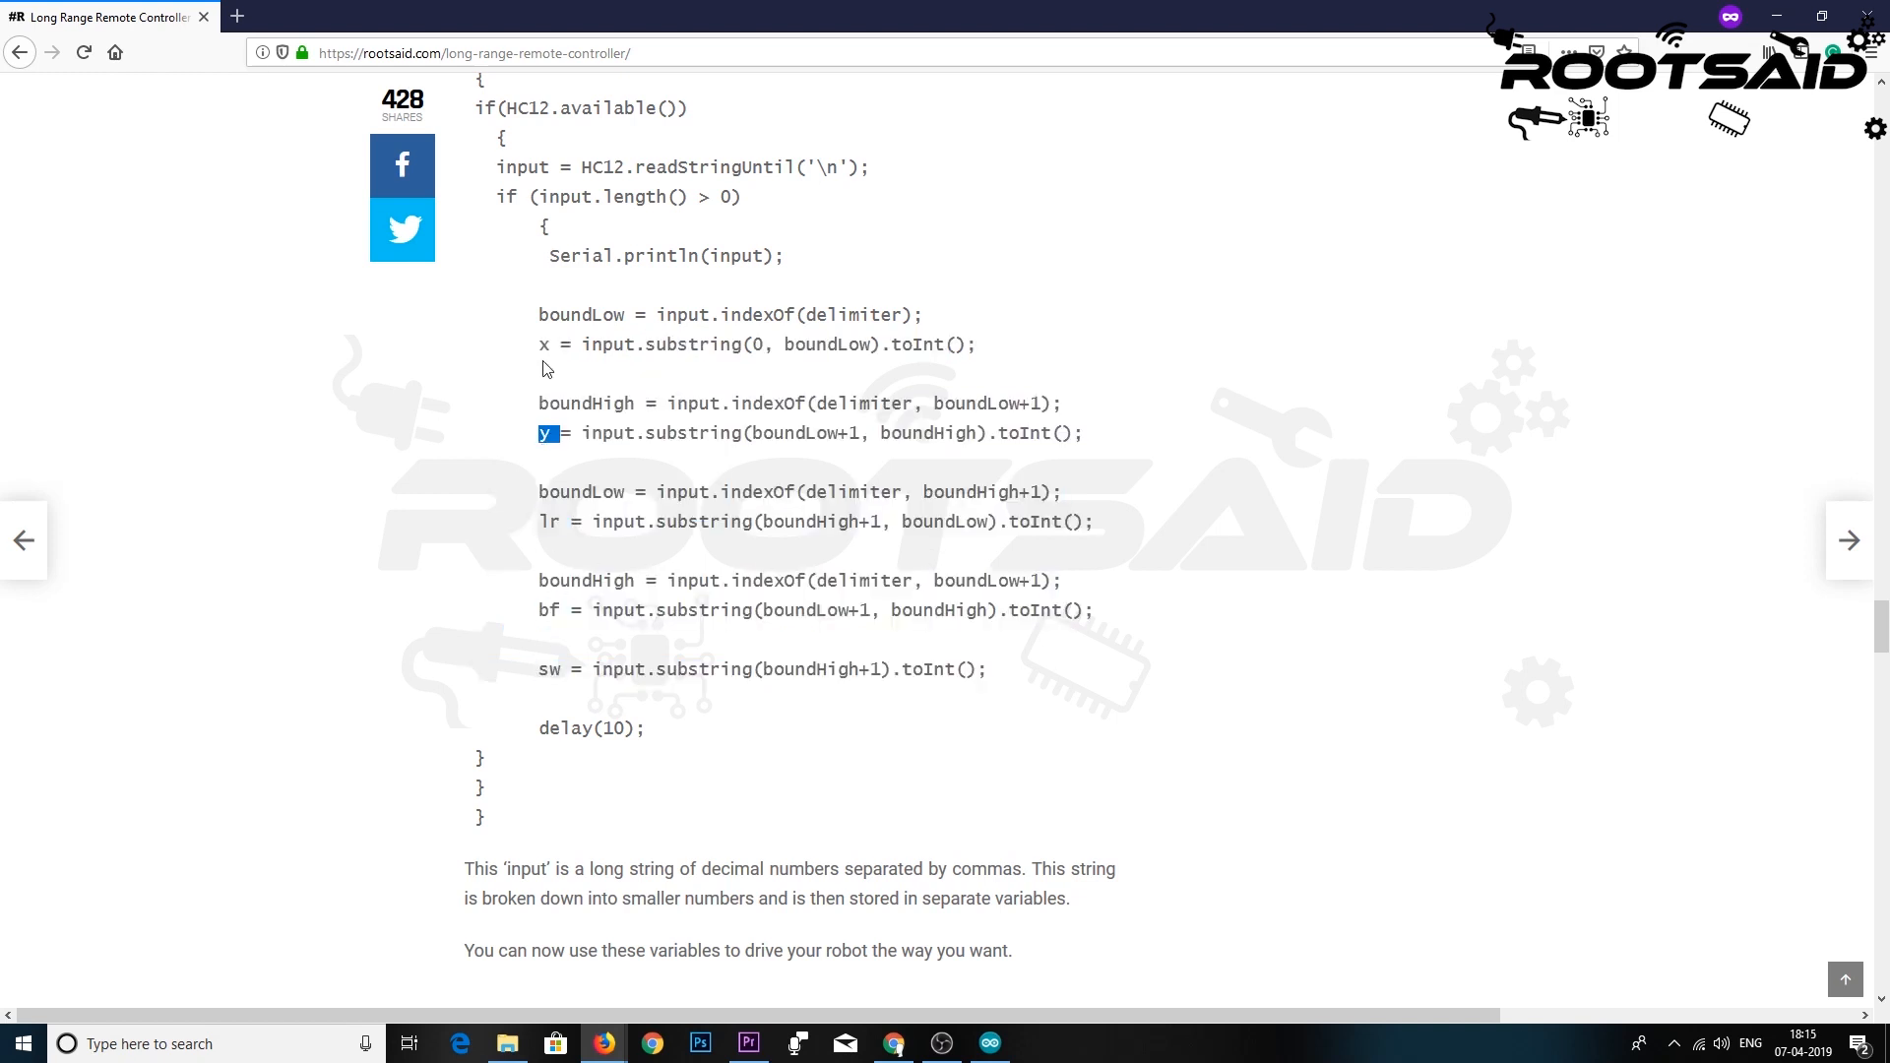